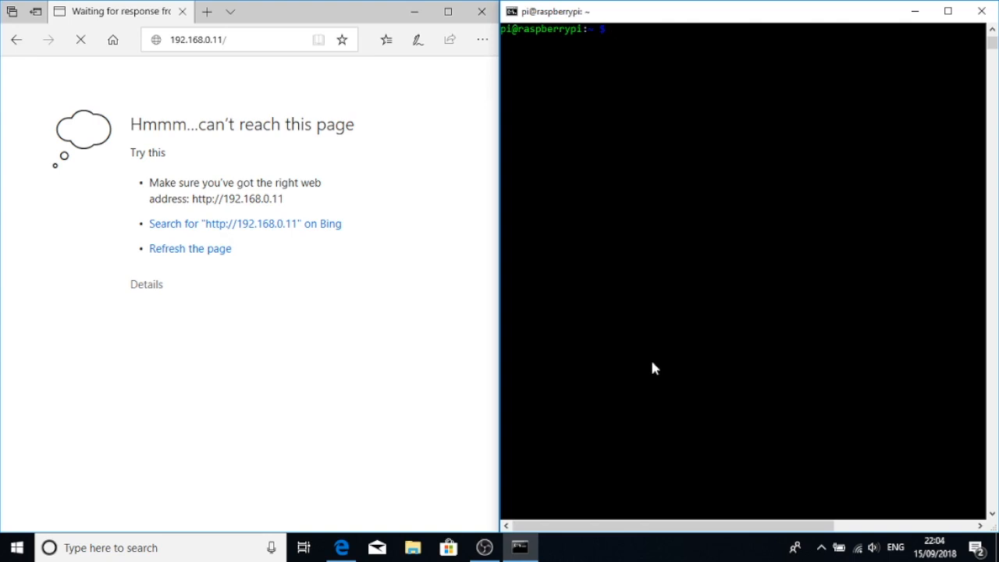
{"action": "mouse_move", "coordinate": [628, 160]}
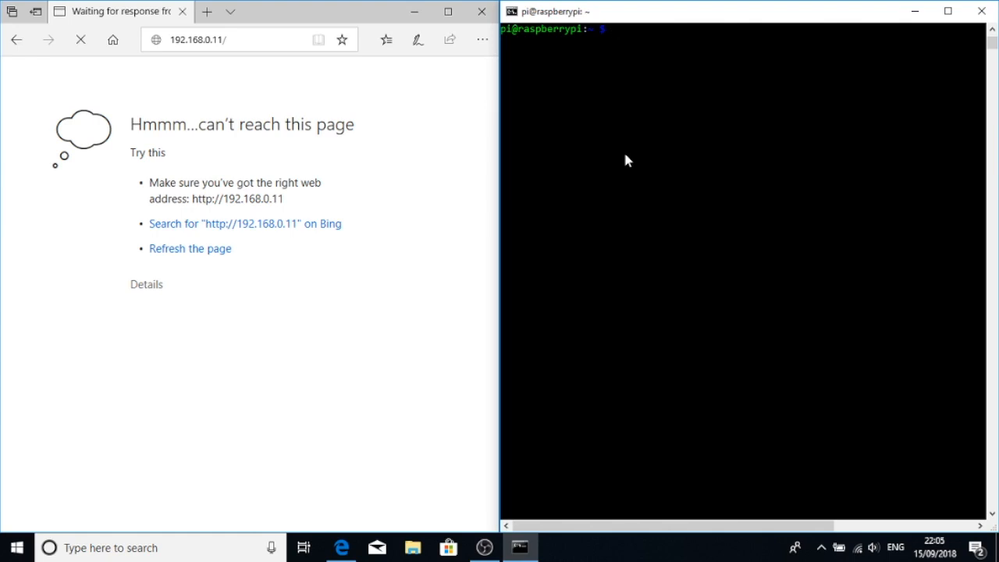
Step: Install the dirmngr package with 'sudo apt-get install dirmngr'
{"action": "left_click", "coordinate": [612, 30]}
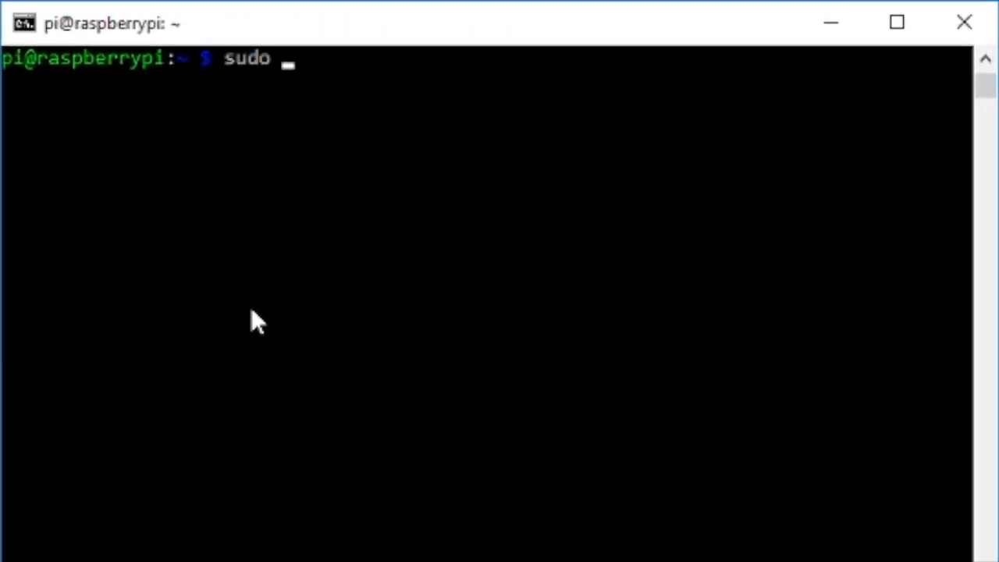
{"action": "type", "text": "apt"}
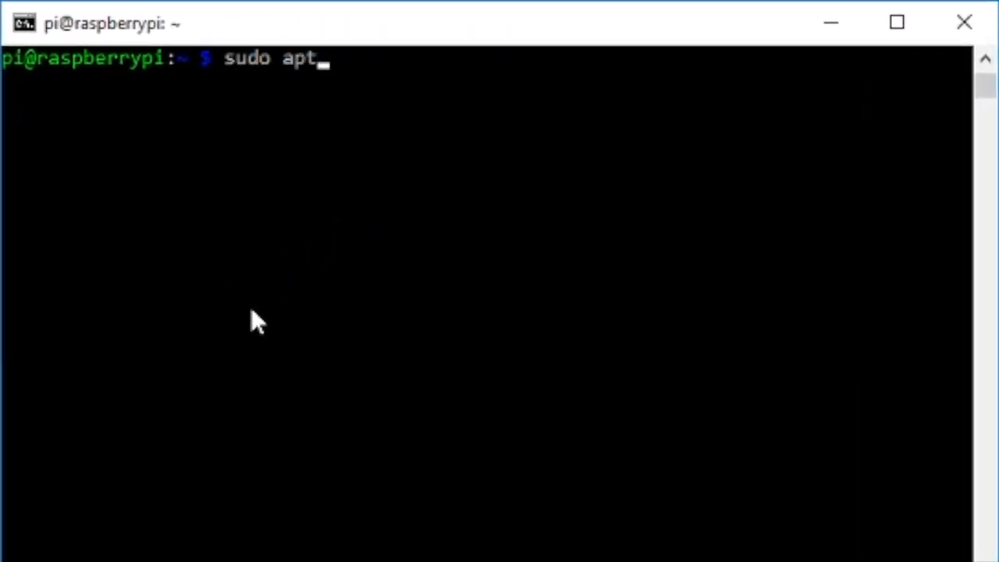
{"action": "type", "text": "-get insta"}
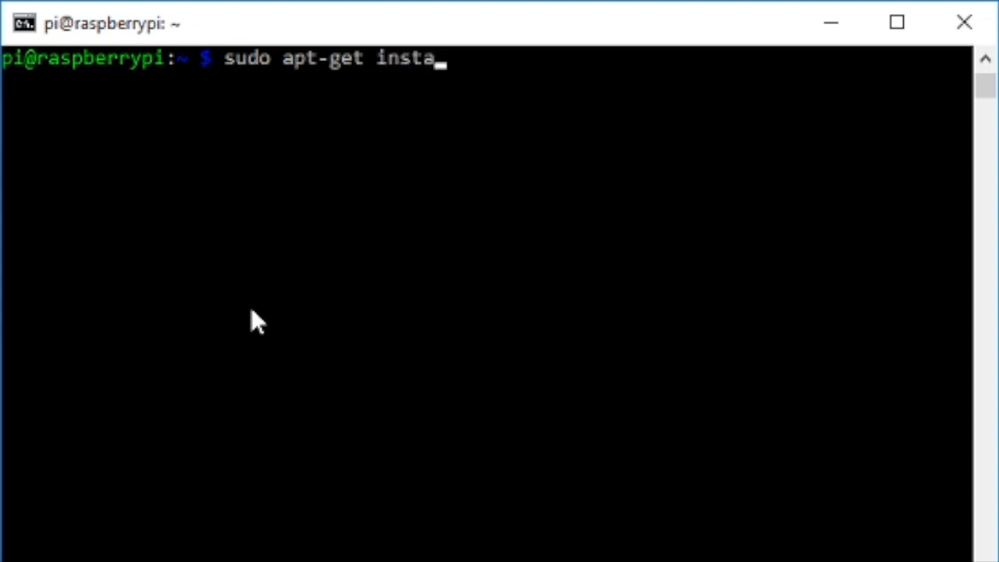
{"action": "type", "text": "ll dirmng"}
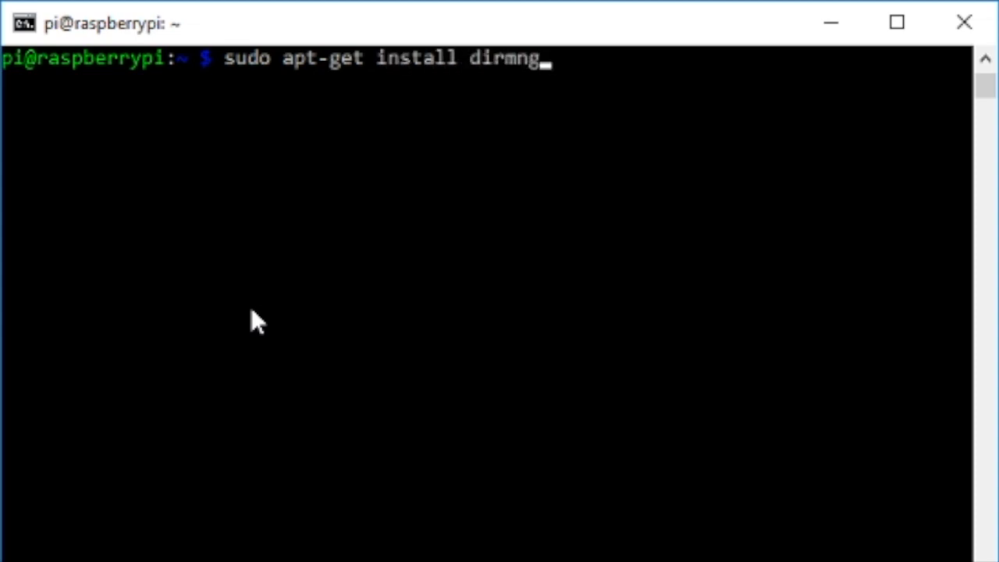
{"action": "key", "text": "Return"}
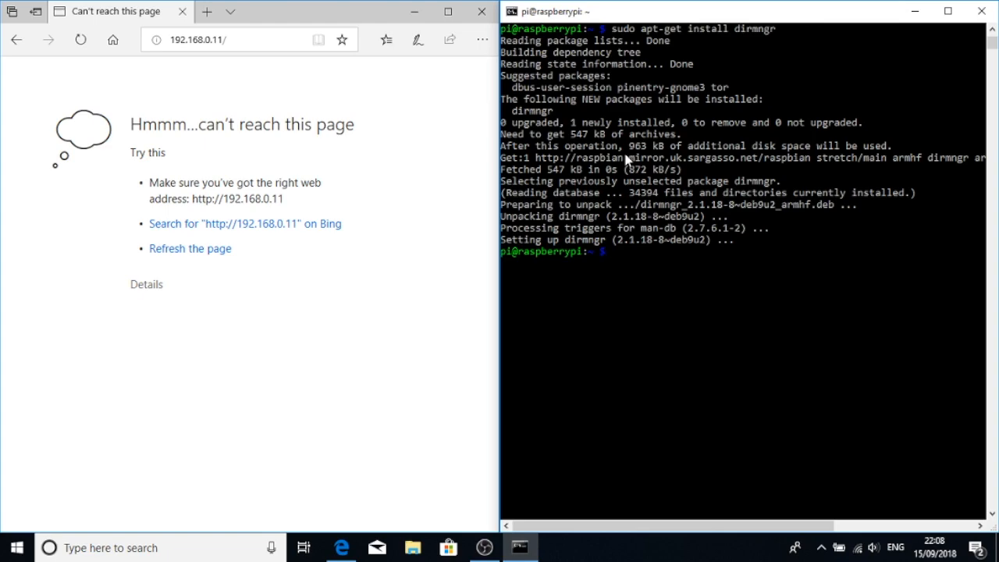
Step: List the Pi's trusted apt keys with 'sudo apt-key list'
{"action": "left_click", "coordinate": [947, 11]}
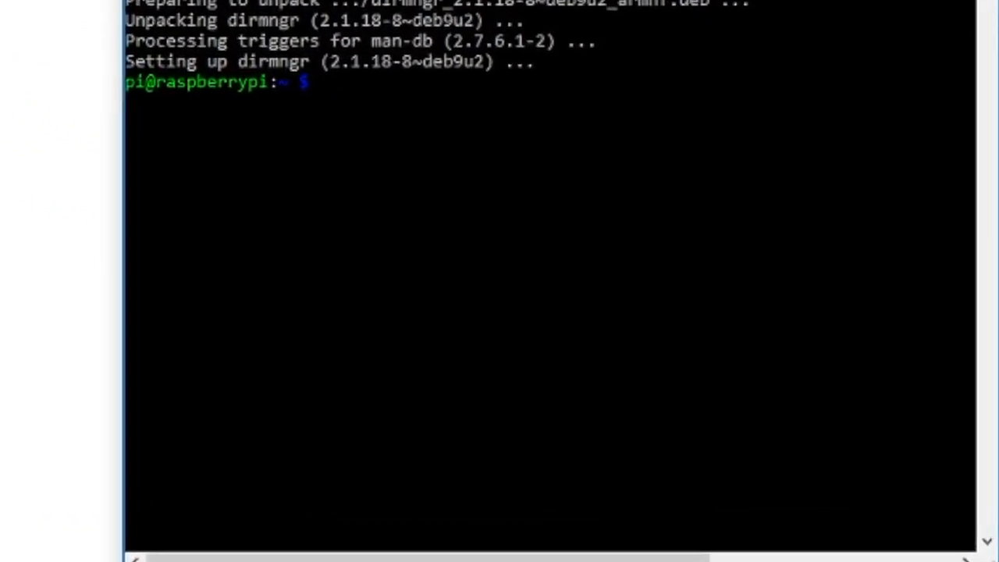
{"action": "type", "text": "sudo apt-key list"}
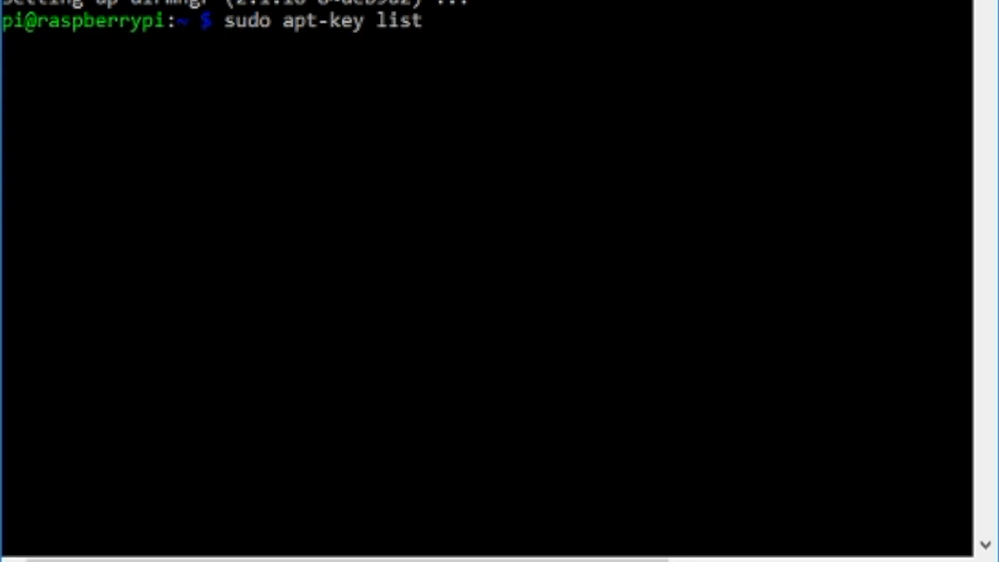
{"action": "key", "text": "Return"}
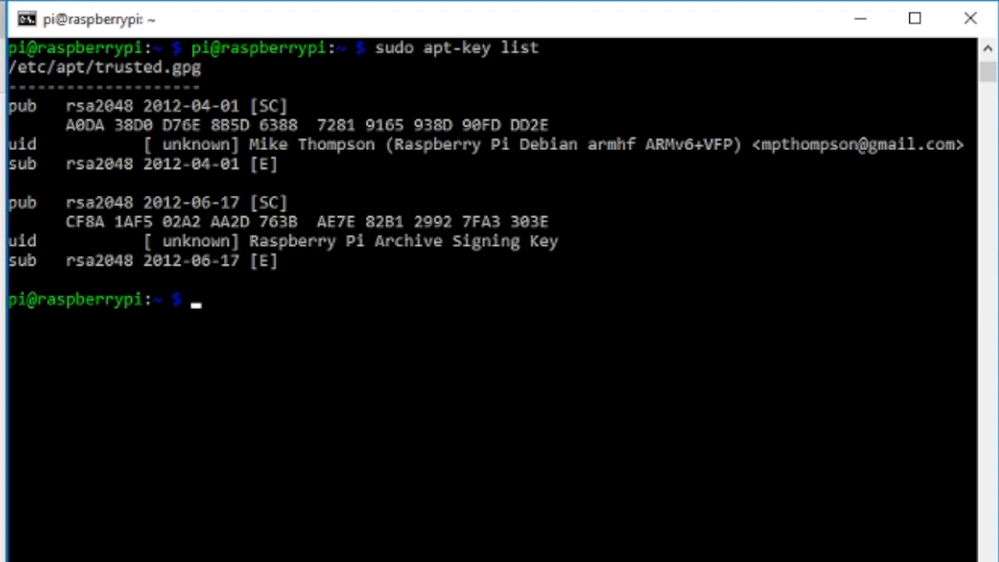
{"action": "type", "text": "sudo a"}
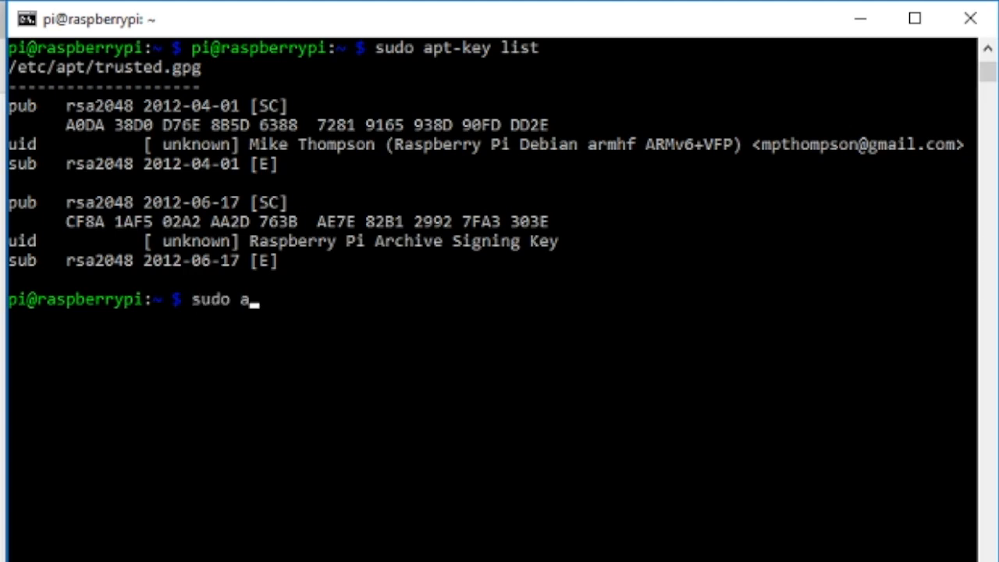
Step: Import Debian stretch signing key E0B11894F66AEC98 from keyserver.ubuntu.com via apt-key adv
{"action": "type", "text": "pt-key adv --"}
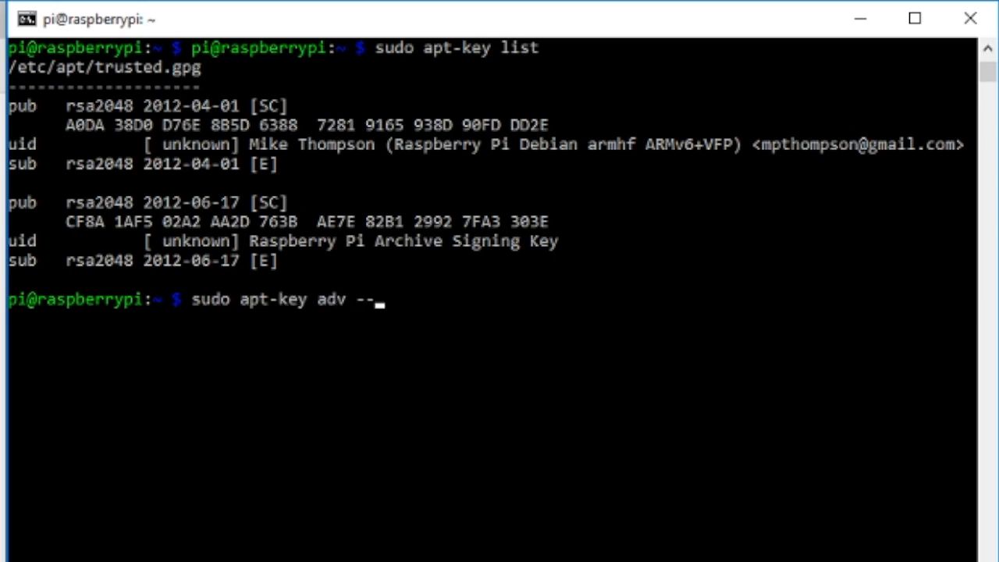
{"action": "type", "text": "keyserver.ubuntu.com"}
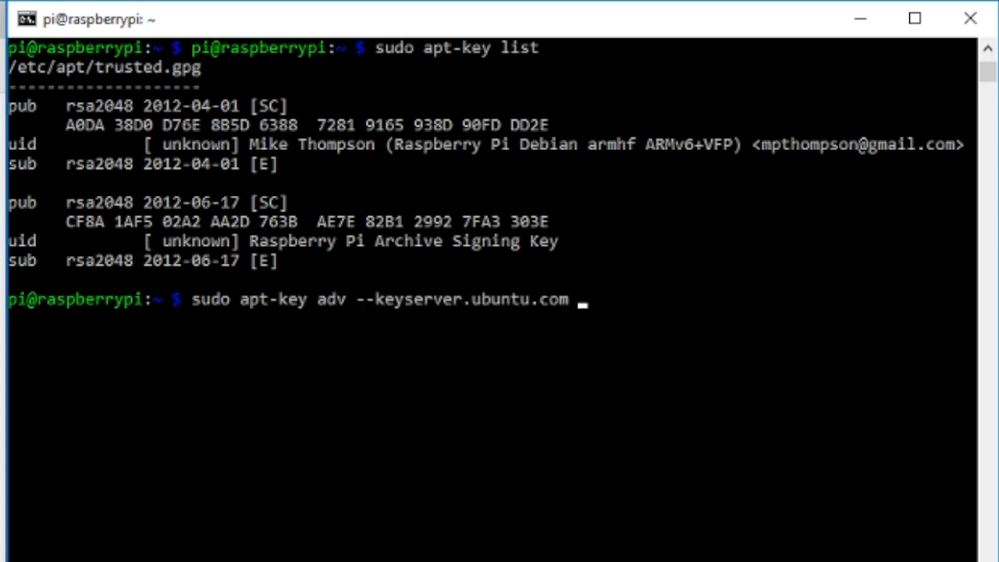
{"action": "type", "text": "--recv-keys E"}
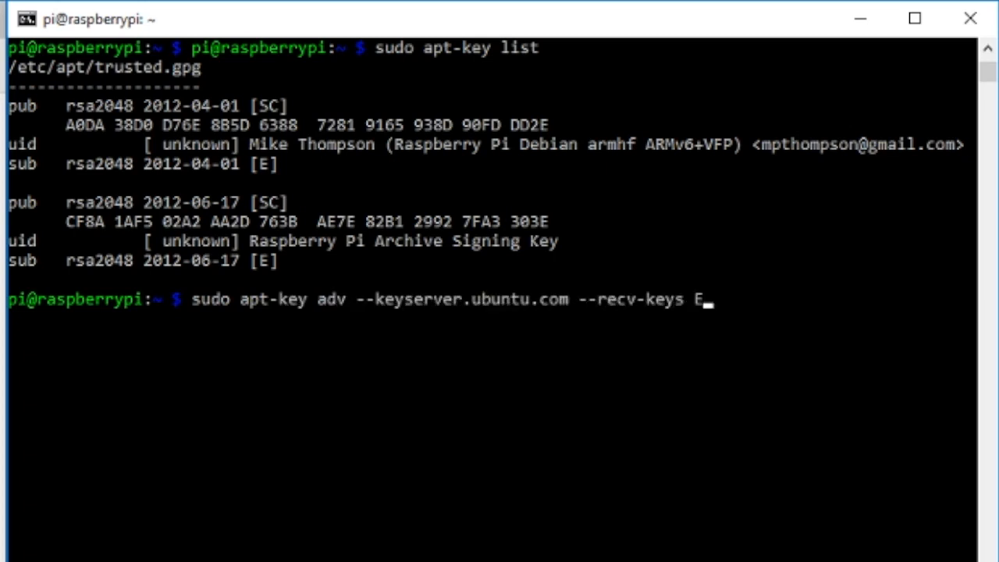
{"action": "type", "text": "08118"}
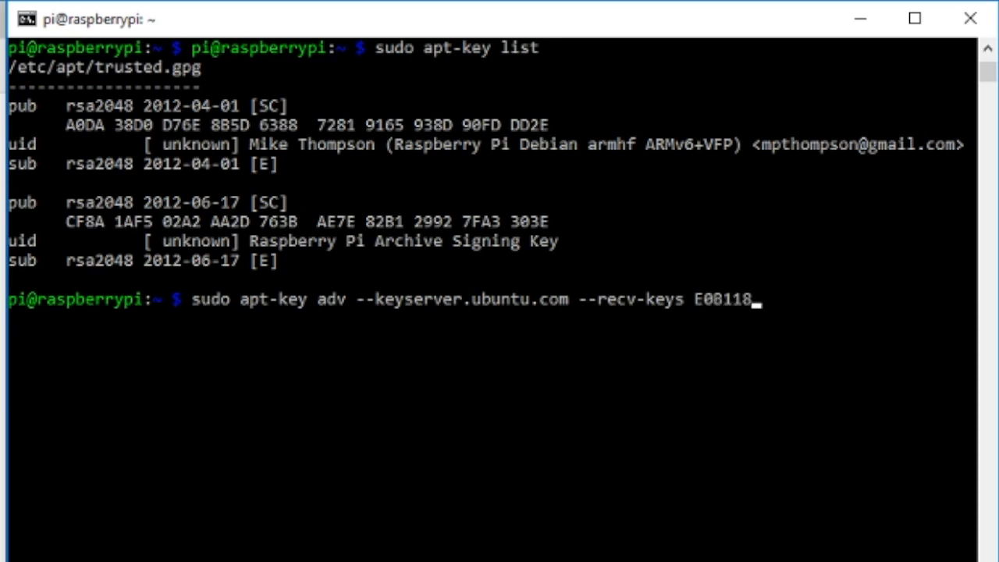
{"action": "type", "text": "94F66AEC"}
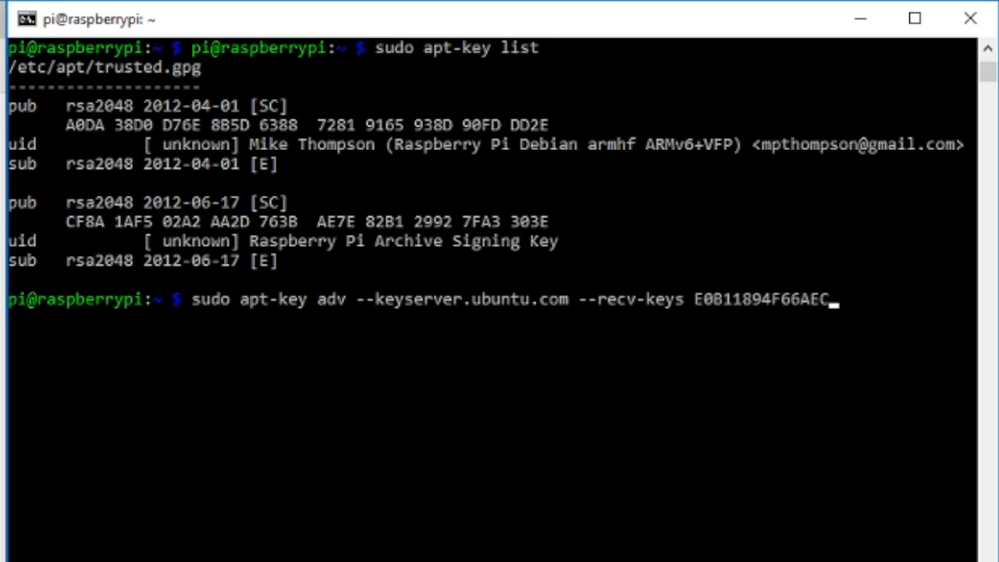
{"action": "key", "text": "Return"}
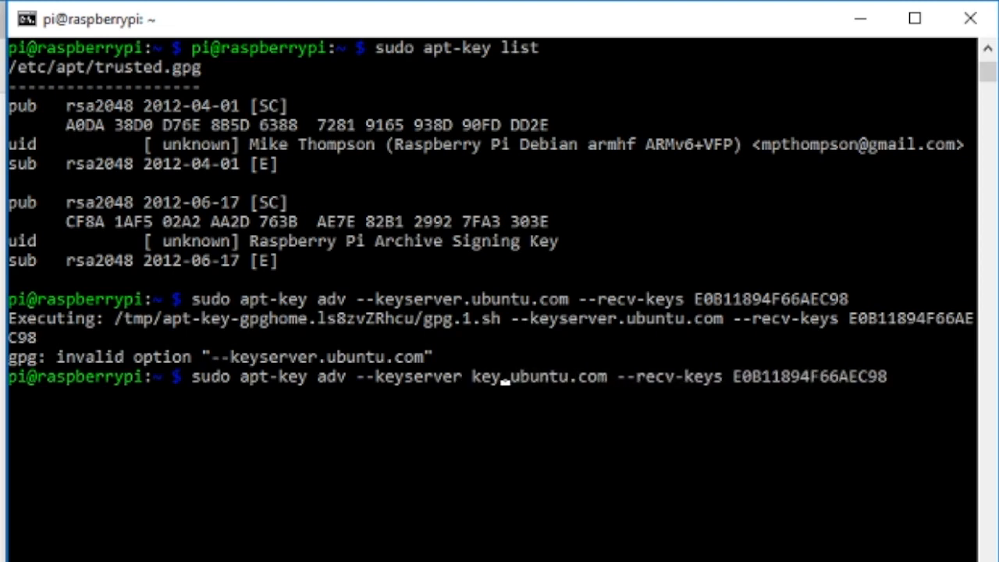
{"action": "key", "text": "Return"}
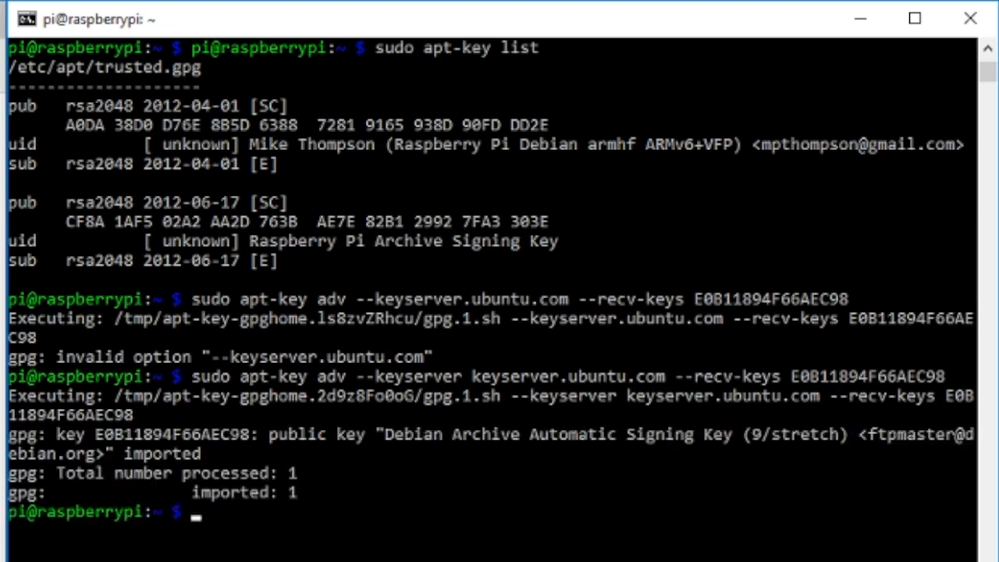
Step: Confirm the imported key with 'sudo apt-key list', then clear the terminal
{"action": "type", "text": "sudo apt-key list"}
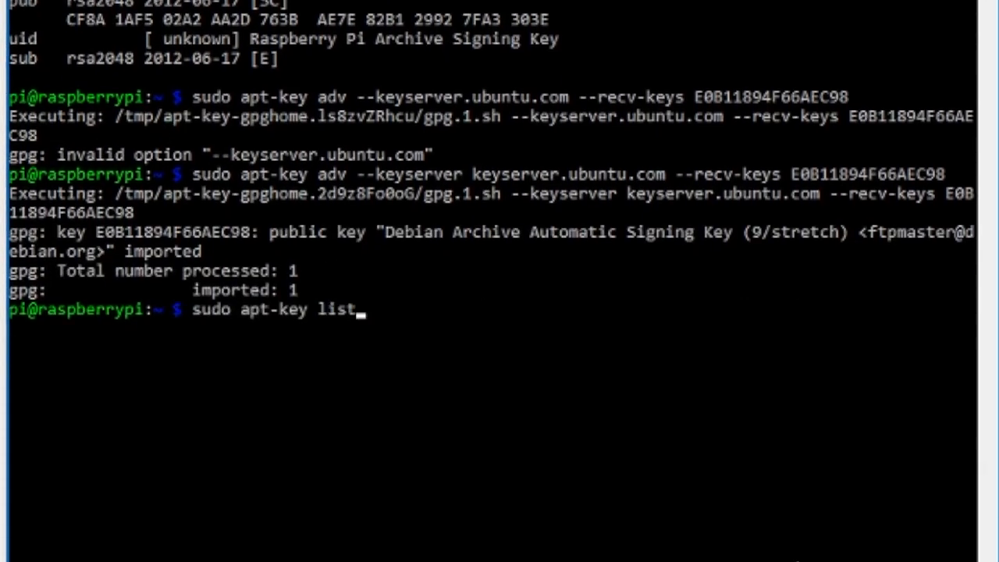
{"action": "key", "text": "Return"}
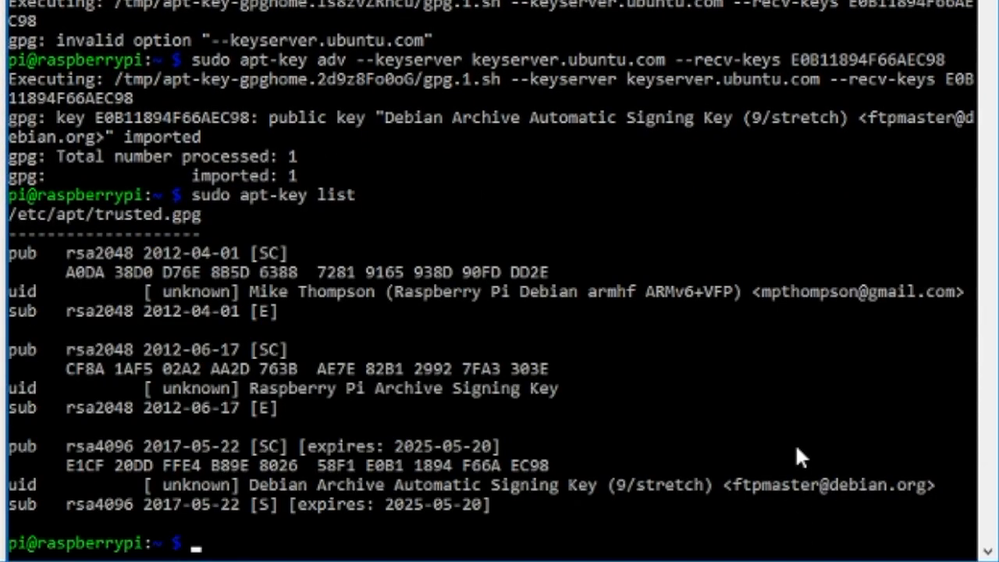
{"action": "mouse_move", "coordinate": [631, 391]}
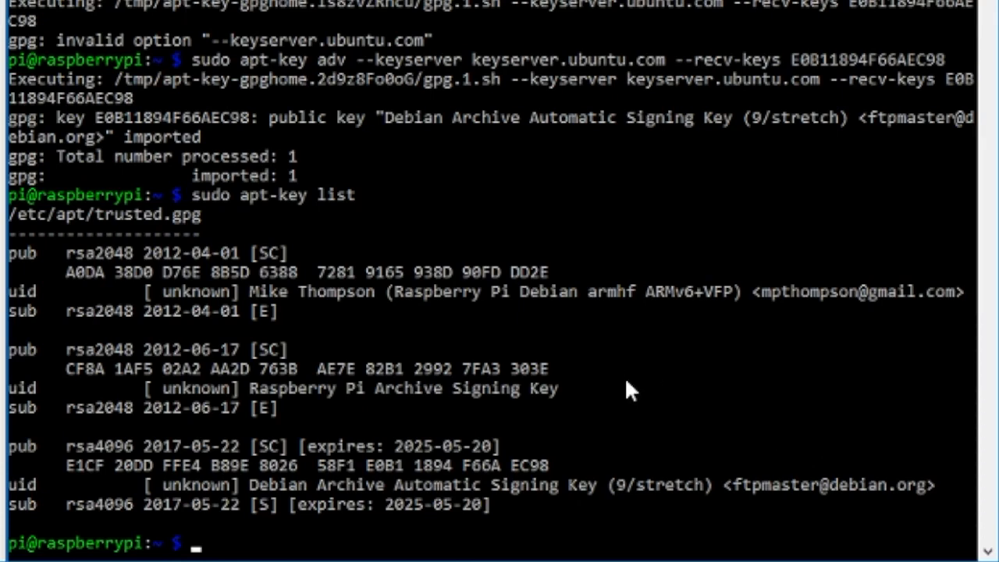
{"action": "mouse_move", "coordinate": [472, 469]}
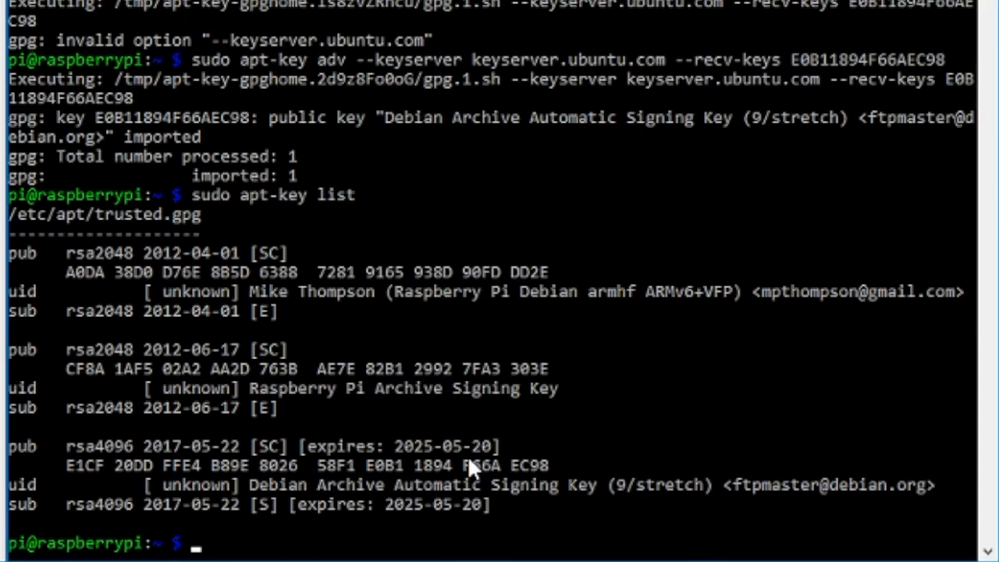
{"action": "mouse_move", "coordinate": [674, 515]}
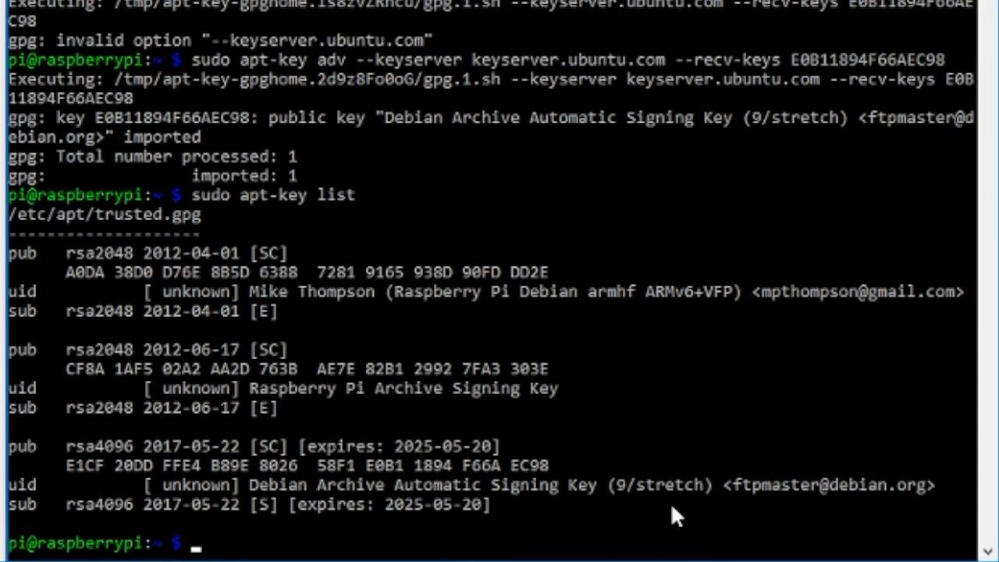
{"action": "type", "text": "clear"}
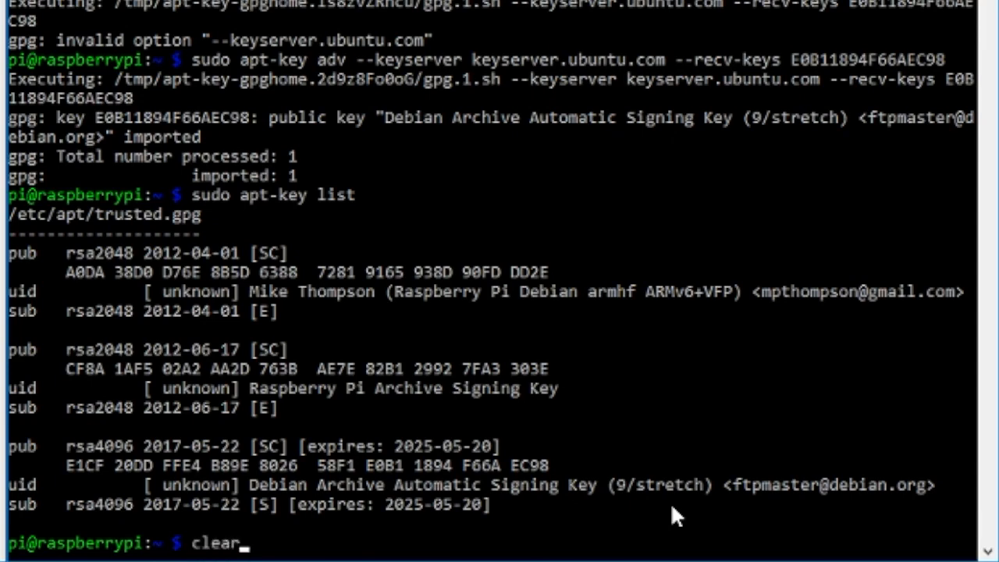
{"action": "key", "text": "Return"}
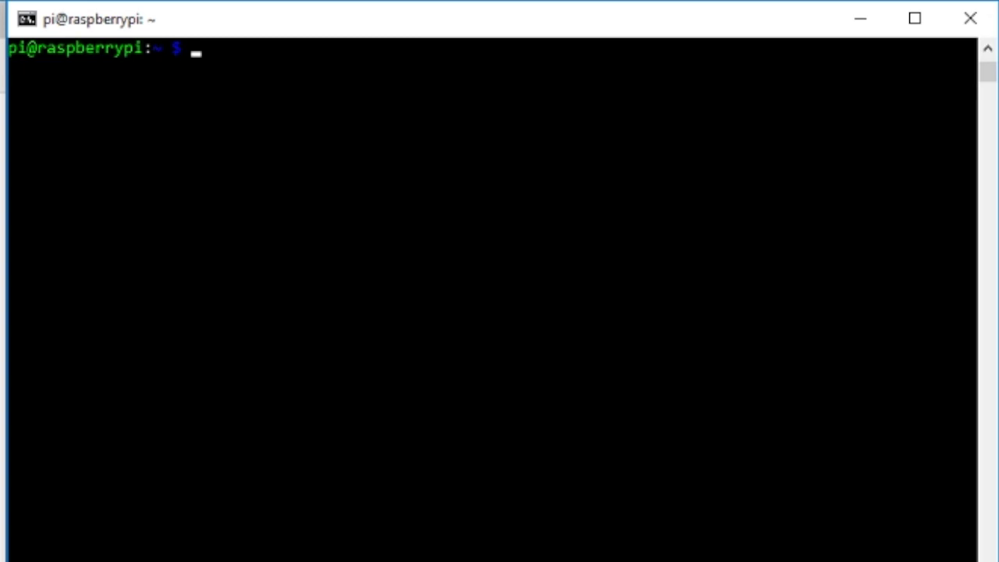
Step: Edit /etc/apt/sources.list with sudo nano
{"action": "type", "text": "sudo"}
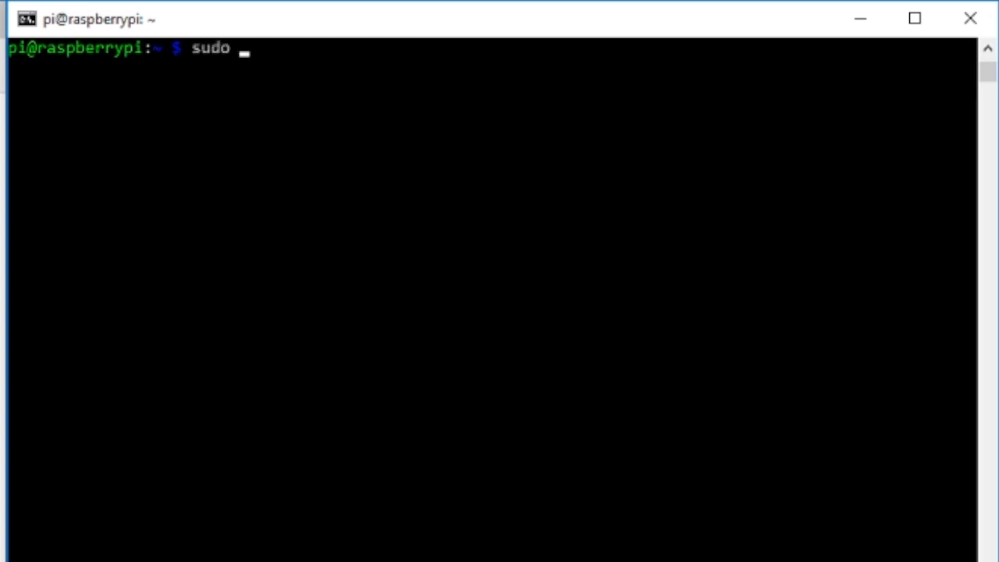
{"action": "type", "text": "nano"}
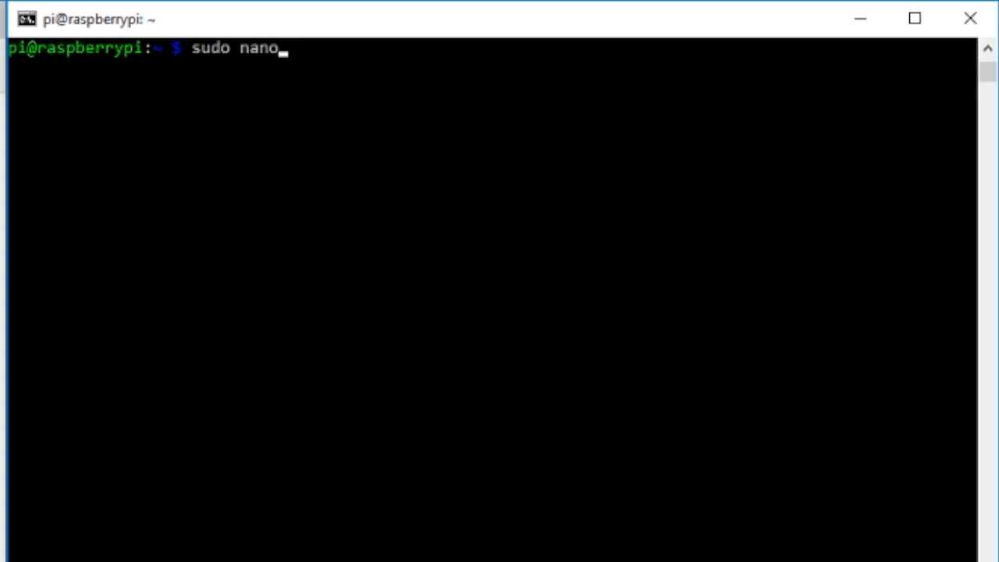
{"action": "type", "text": "/etc"}
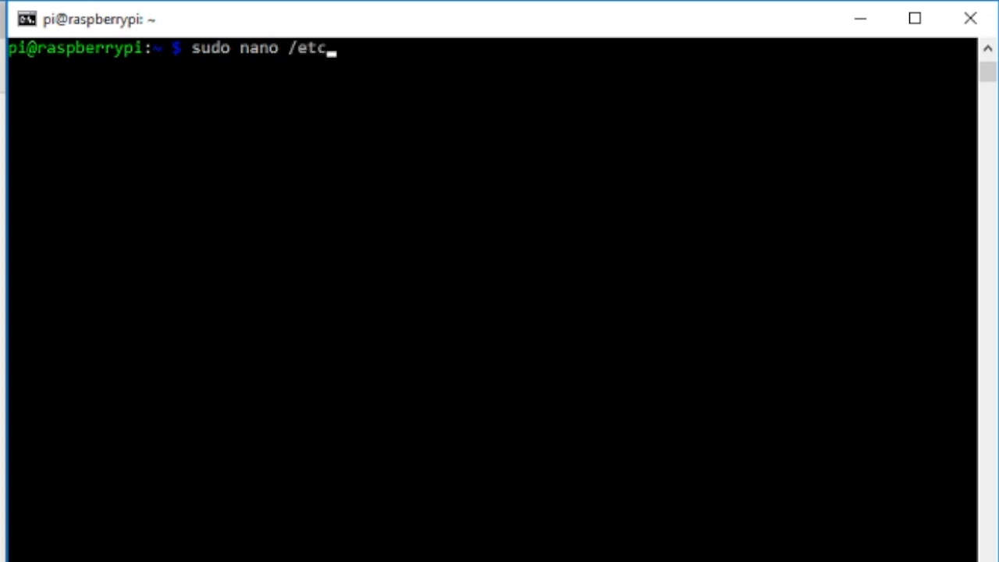
{"action": "type", "text": "/apt/s"}
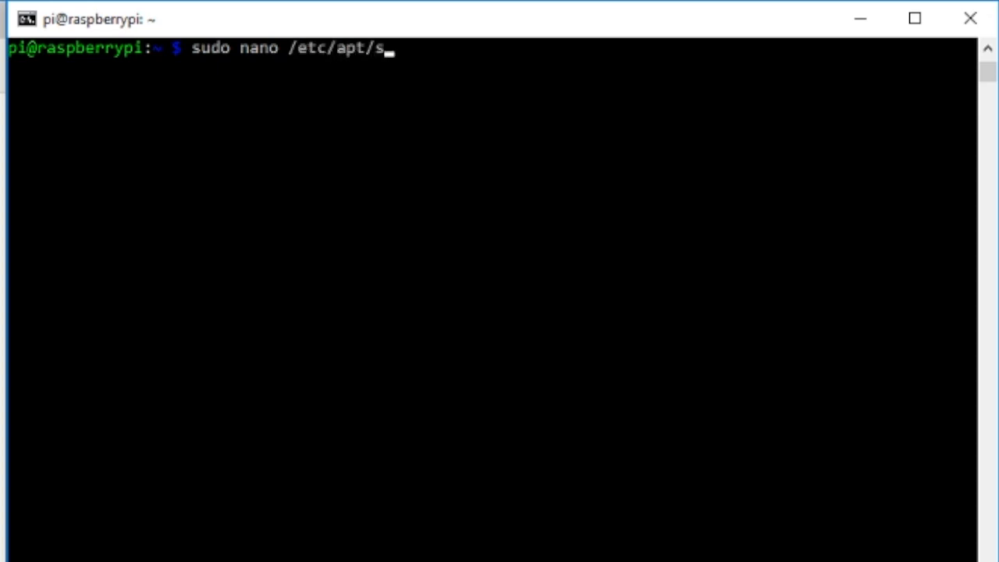
{"action": "type", "text": "ources.listoo"}
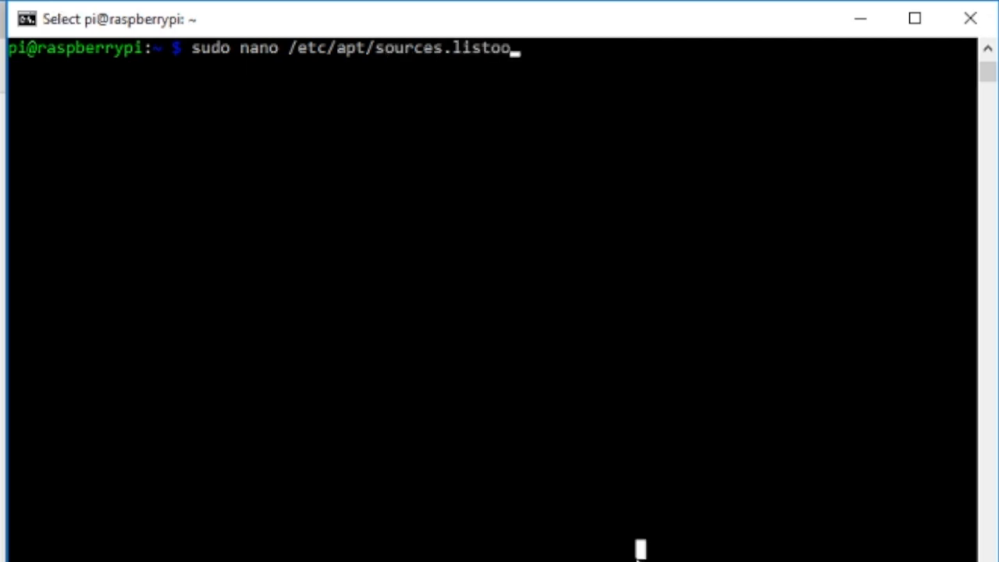
{"action": "key", "text": "BackSpace"}
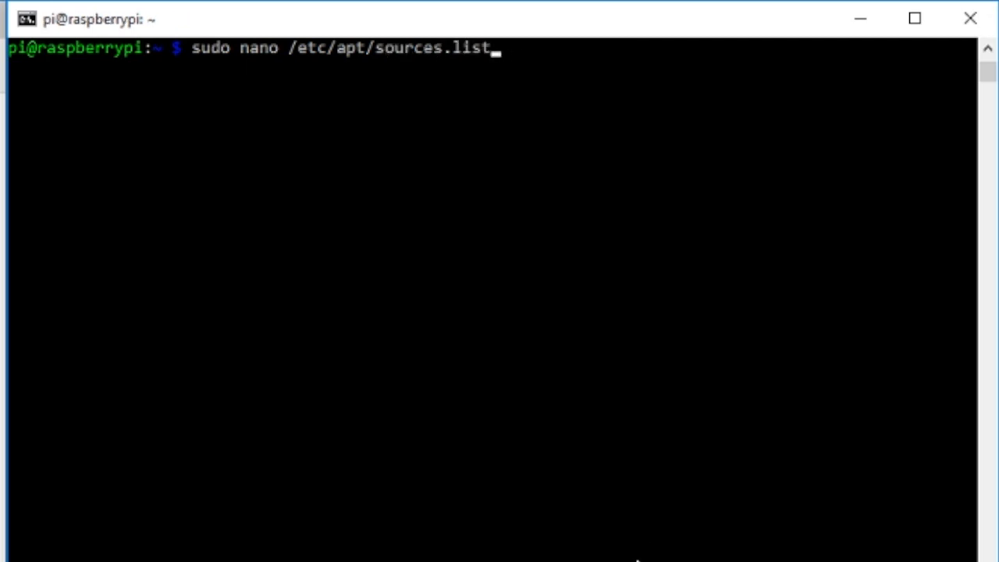
{"action": "key", "text": "Return"}
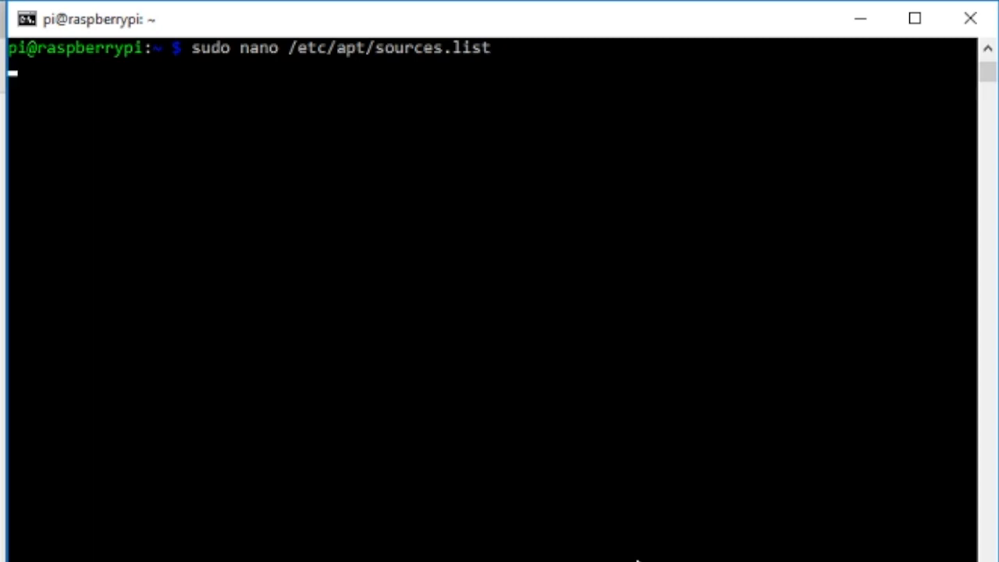
{"action": "key", "text": "Return"}
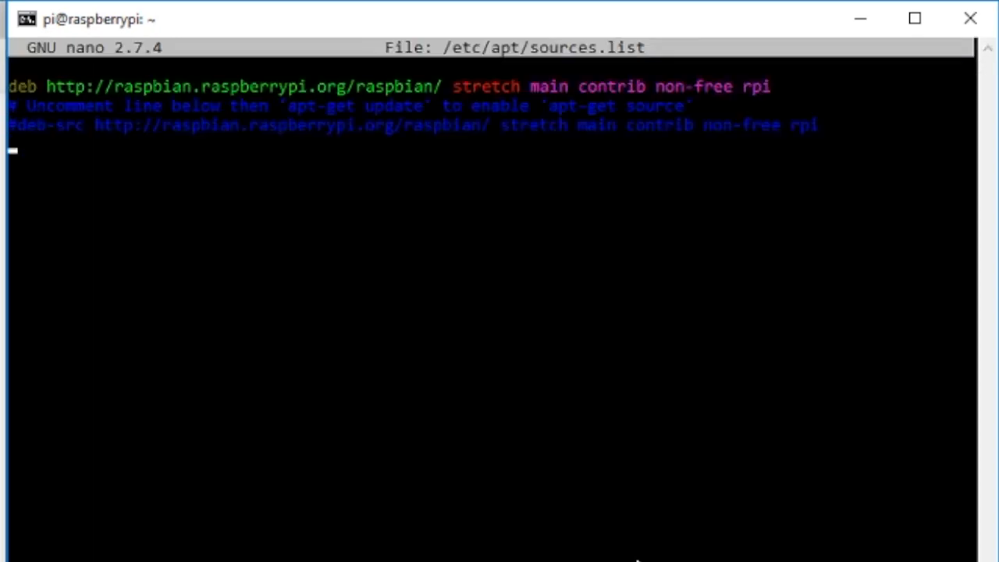
{"action": "type", "text": "deb http"}
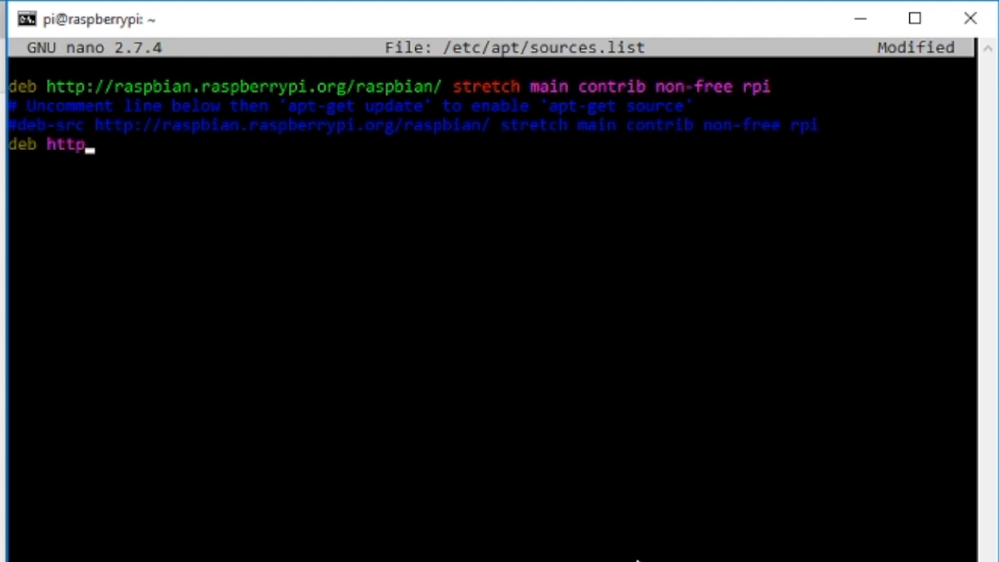
{"action": "type", "text": "://"}
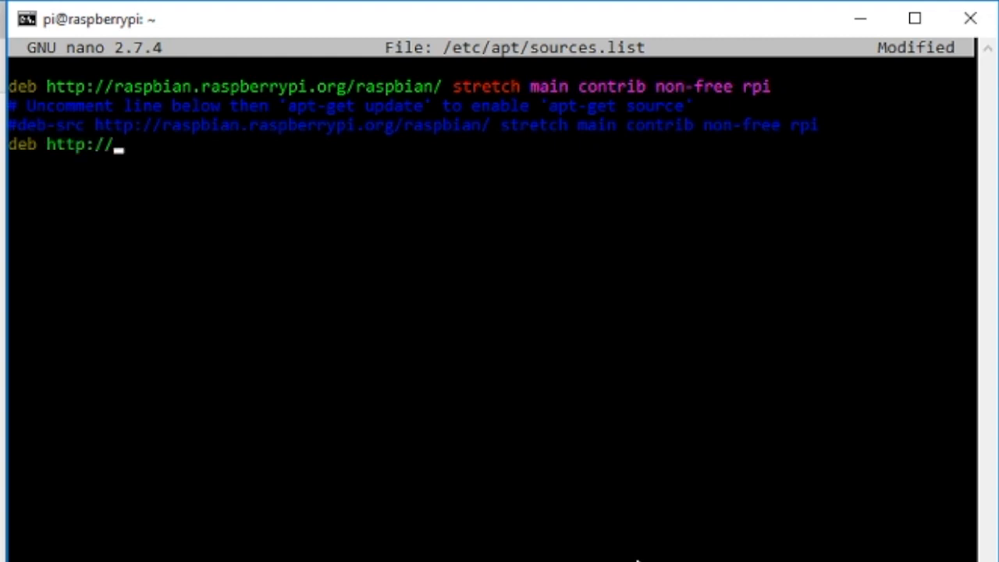
{"action": "type", "text": "f"}
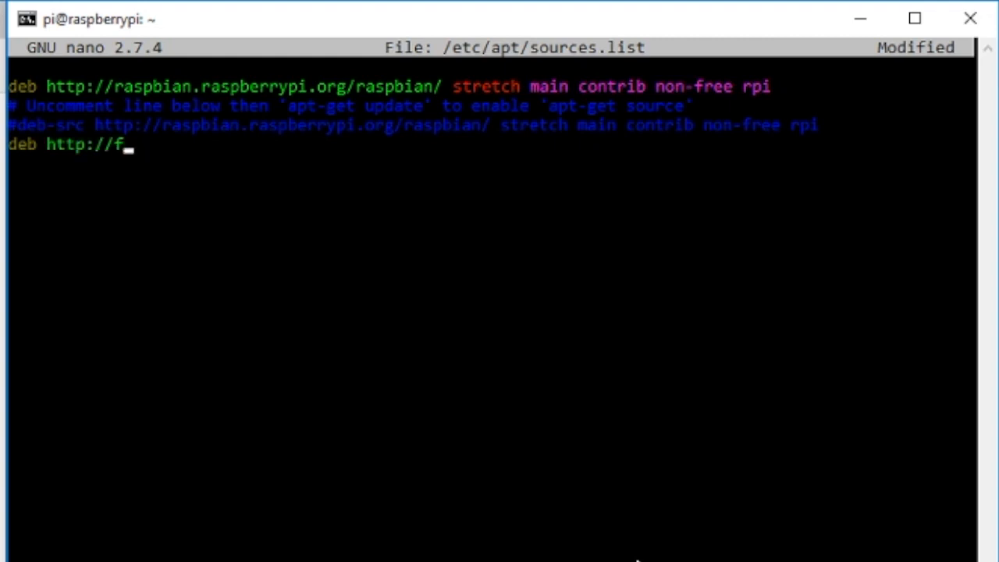
{"action": "type", "text": "tp.deb"}
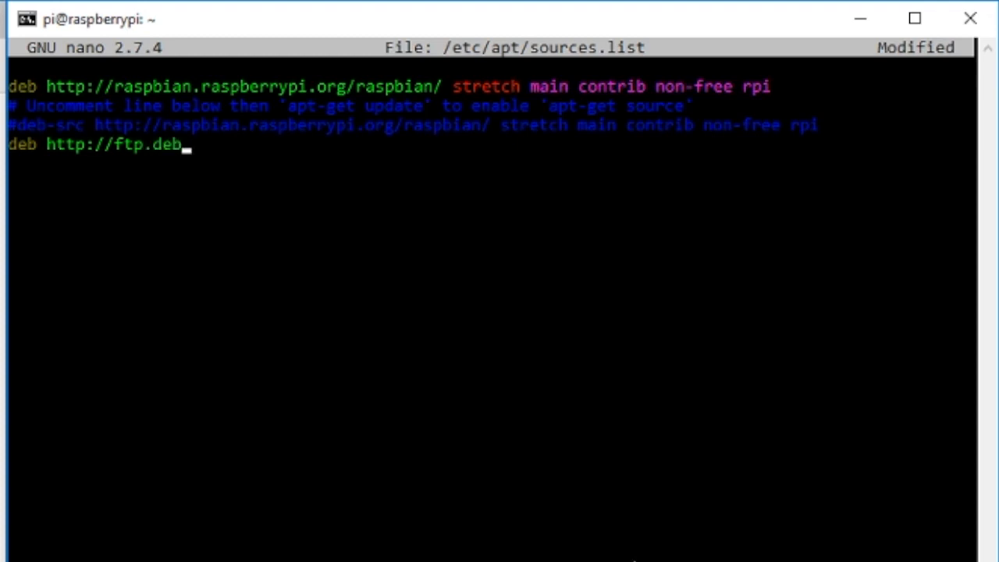
{"action": "type", "text": "ian.or"}
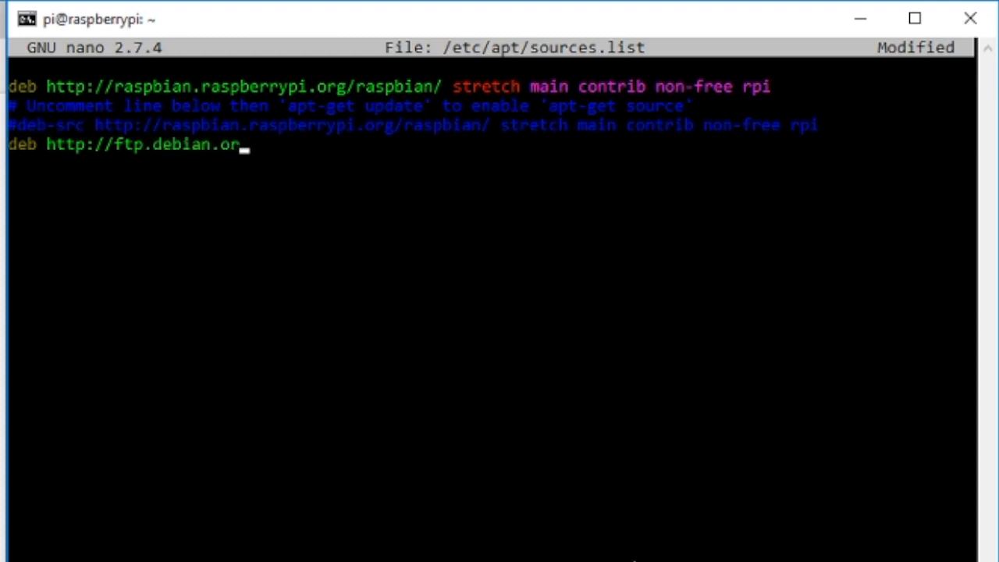
{"action": "type", "text": "g/debia"}
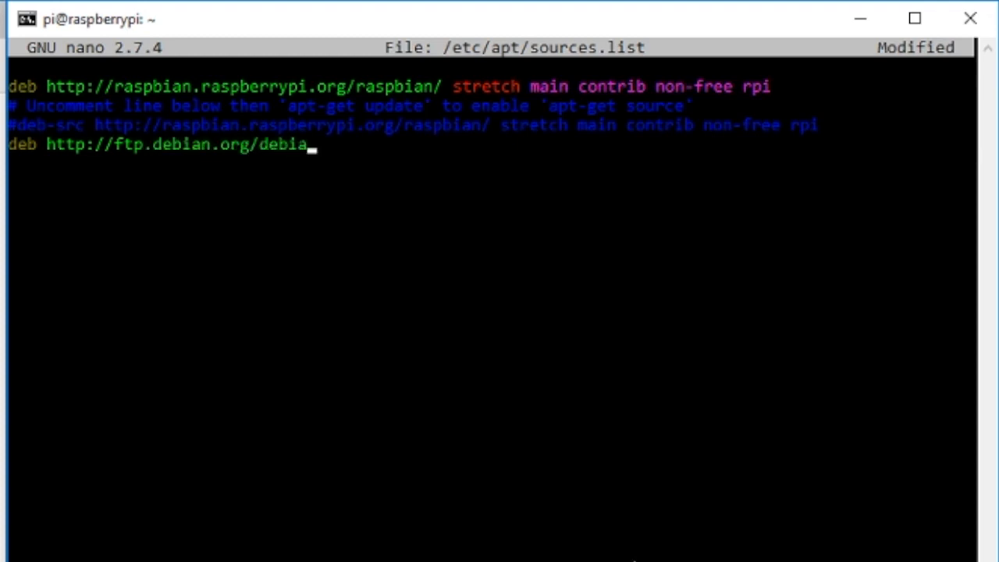
{"action": "type", "text": "n"}
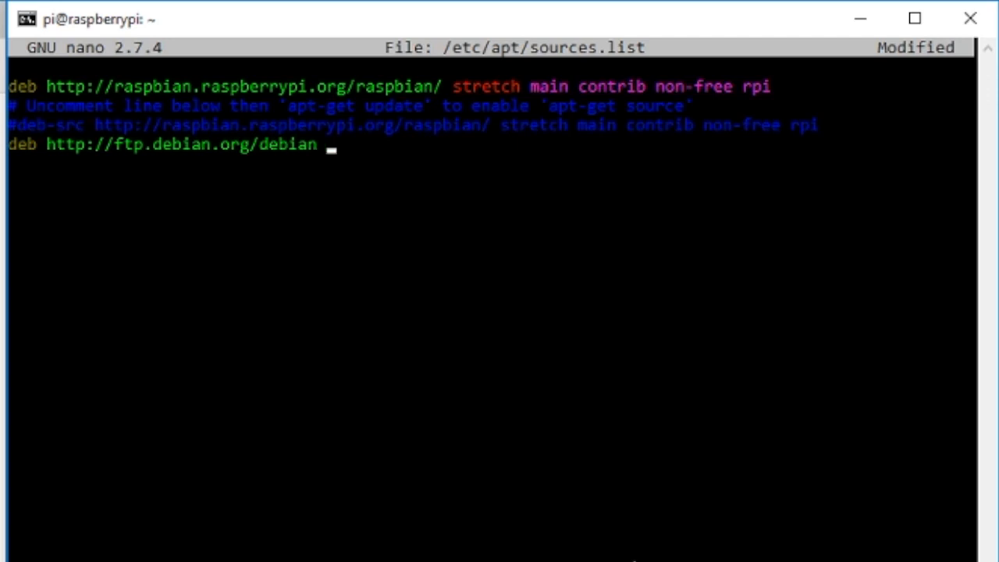
{"action": "type", "text": "stret"}
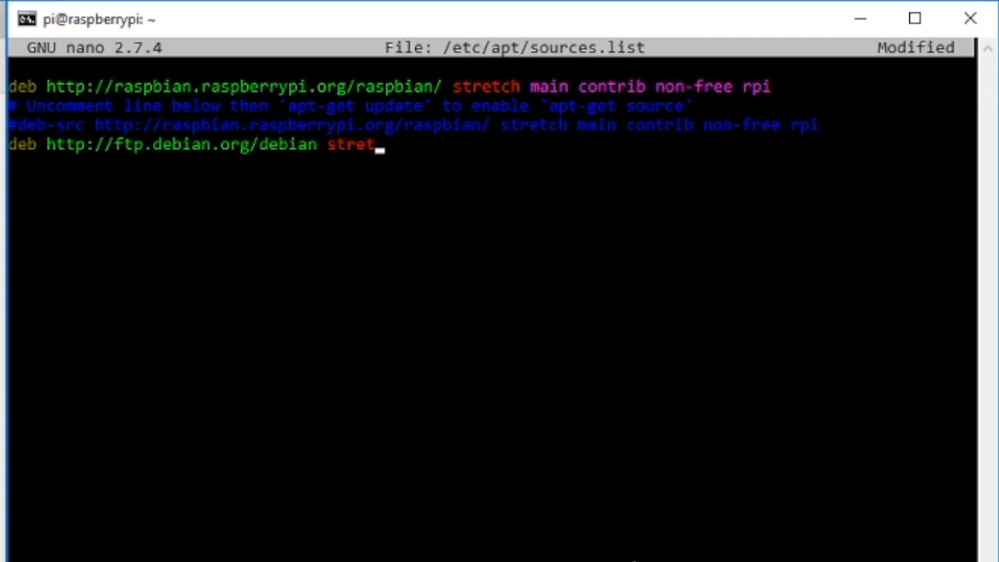
{"action": "type", "text": "ch-back"}
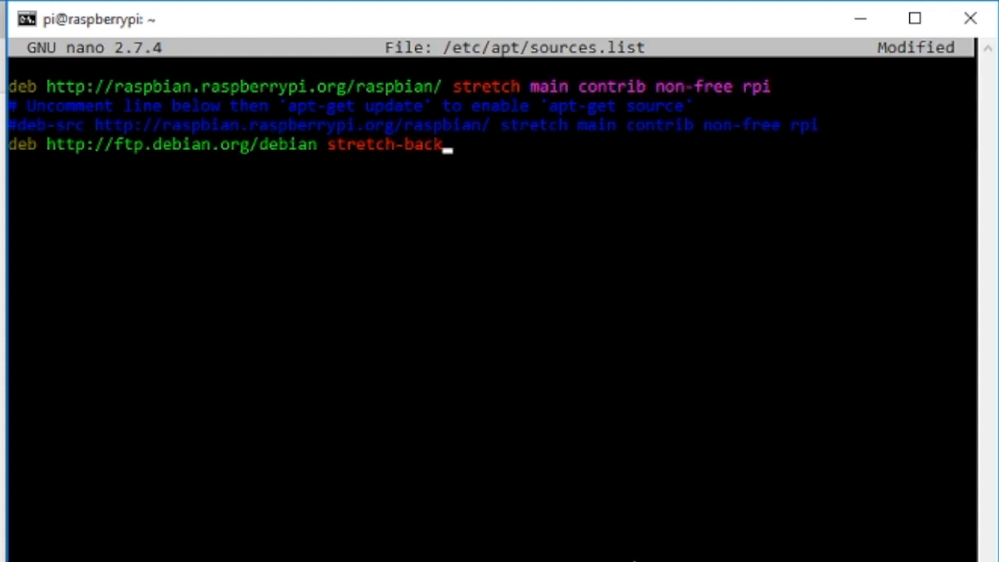
{"action": "type", "text": "ports"}
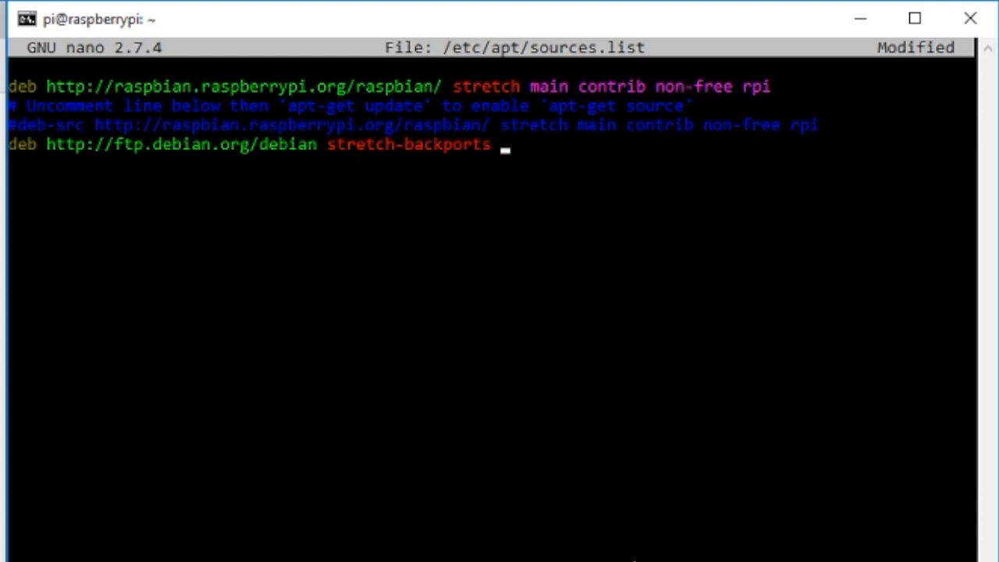
{"action": "type", "text": "main"}
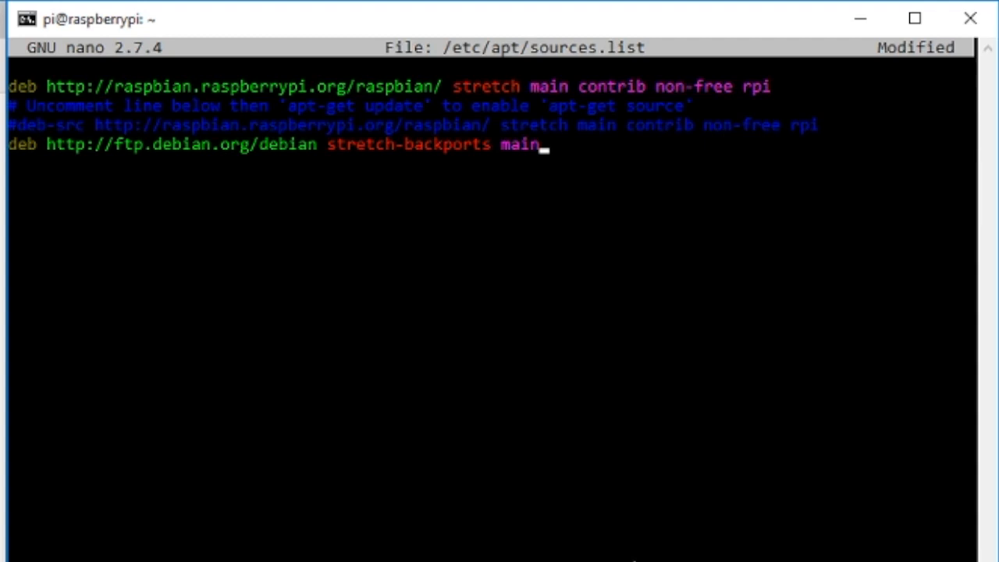
{"action": "mouse_move", "coordinate": [541, 150]}
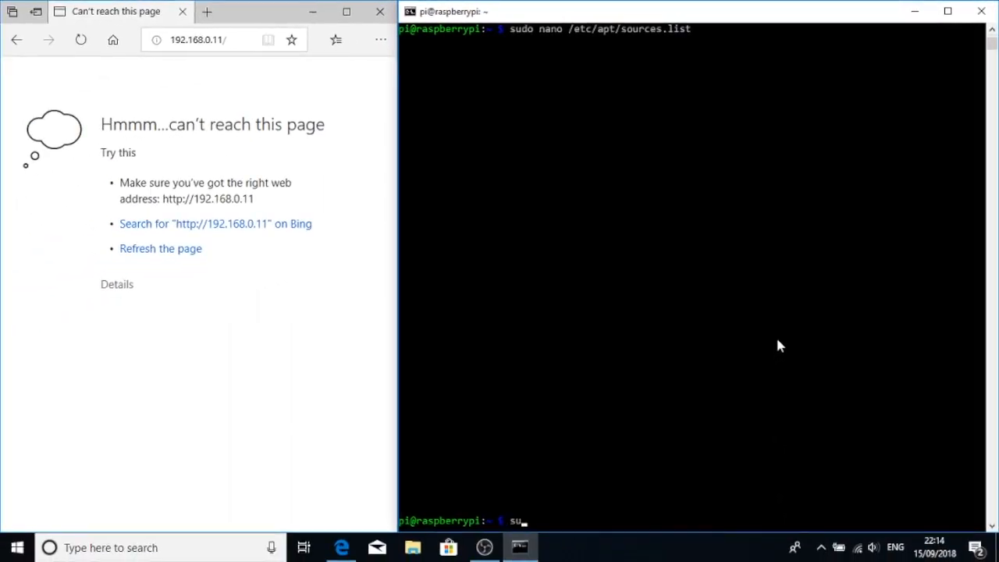
Step: Refresh the package lists with 'sudo apt-get update'
{"action": "type", "text": "sudo apt-get"}
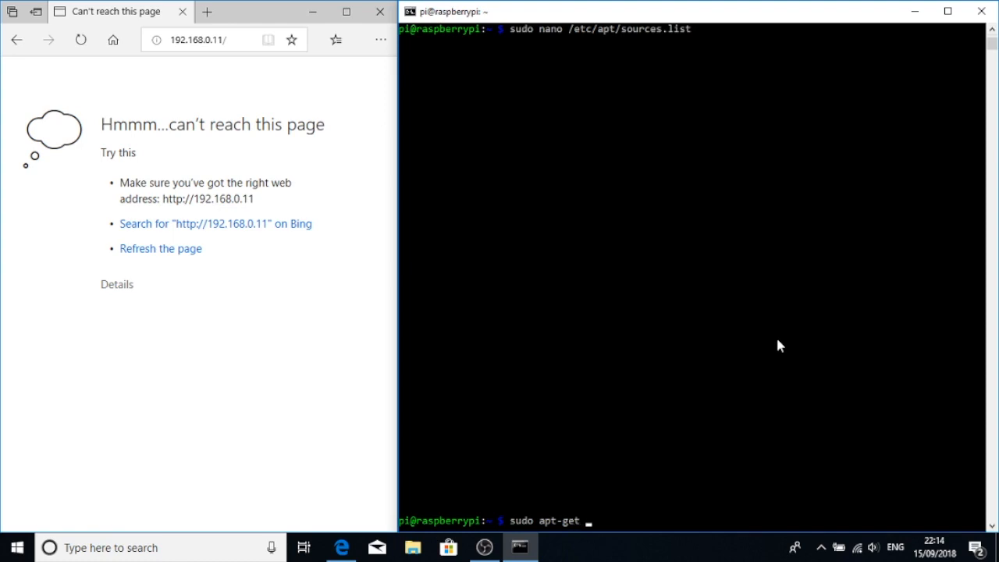
{"action": "key", "text": "Return"}
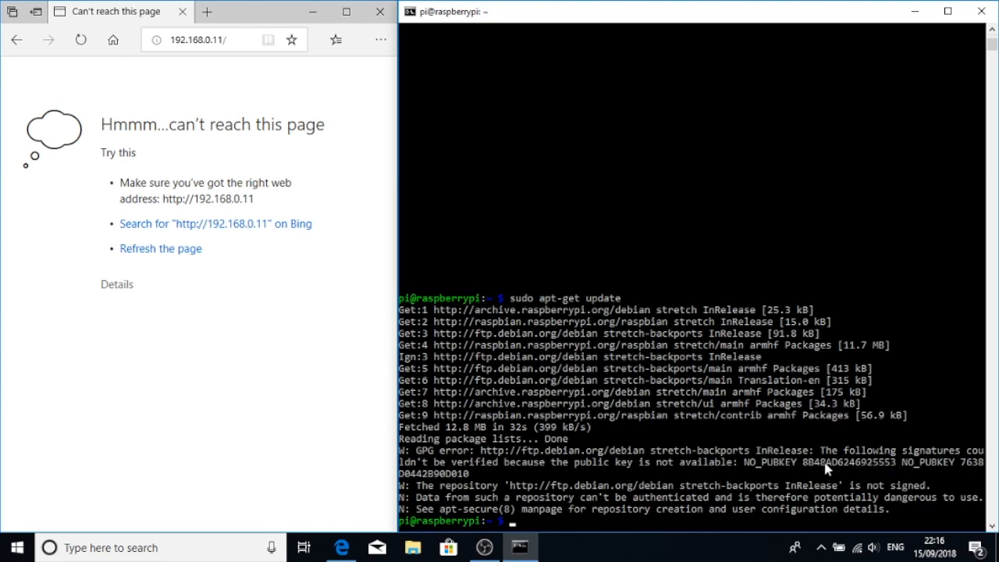
{"action": "mouse_move", "coordinate": [727, 474]}
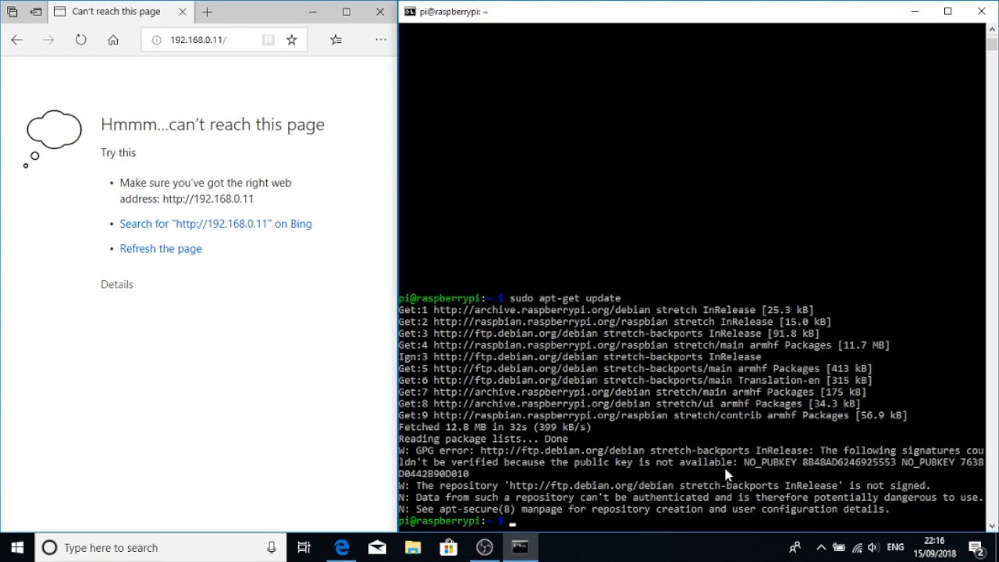
{"action": "type", "text": "sudo"}
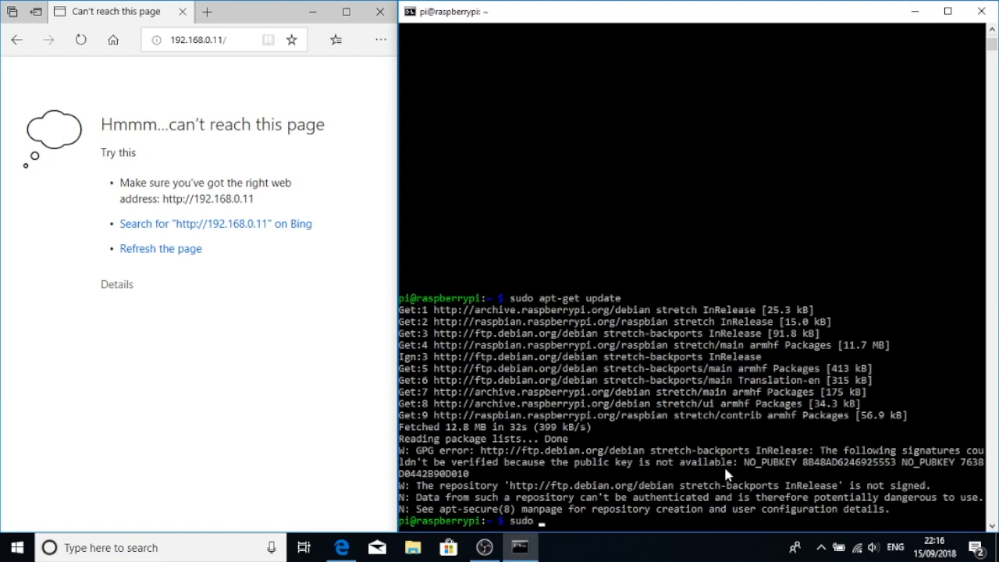
{"action": "type", "text": "apt-"}
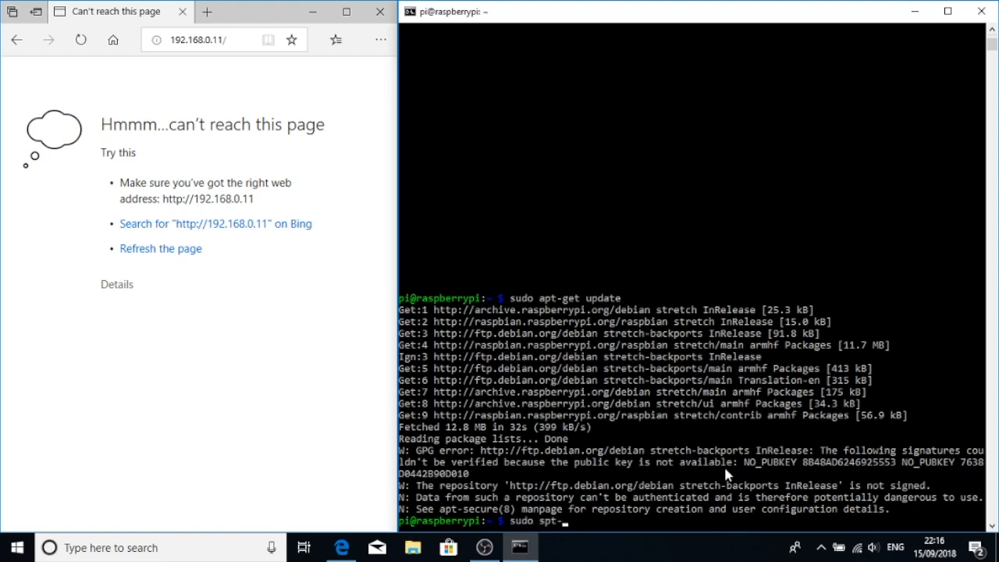
{"action": "type", "text": "-key"}
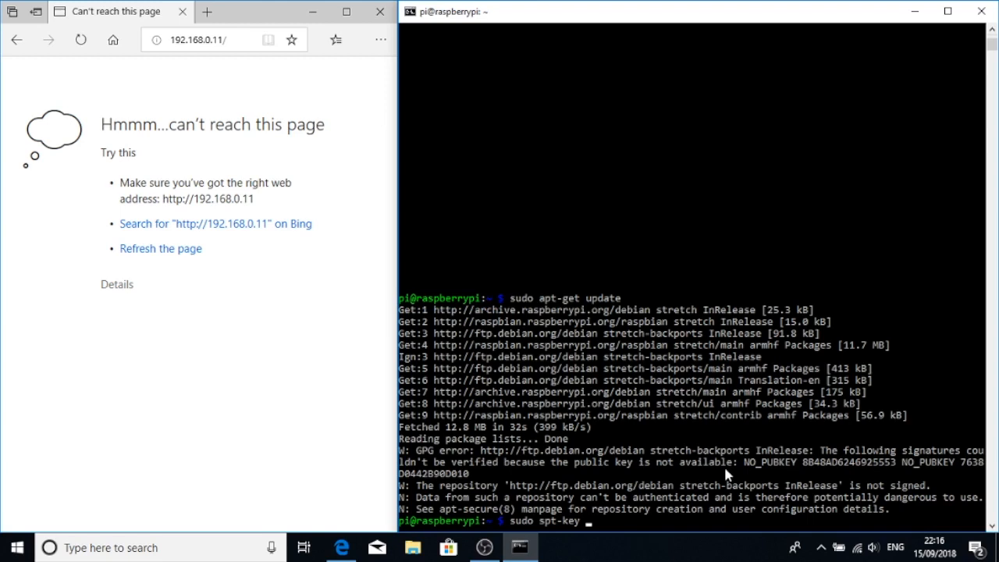
{"action": "type", "text": "--keys"}
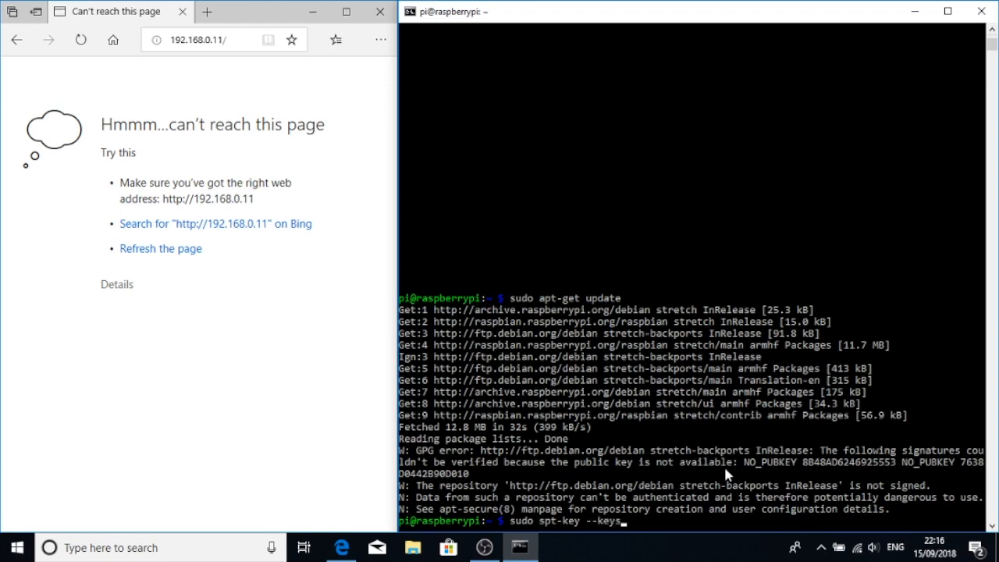
{"action": "type", "text": "erver"}
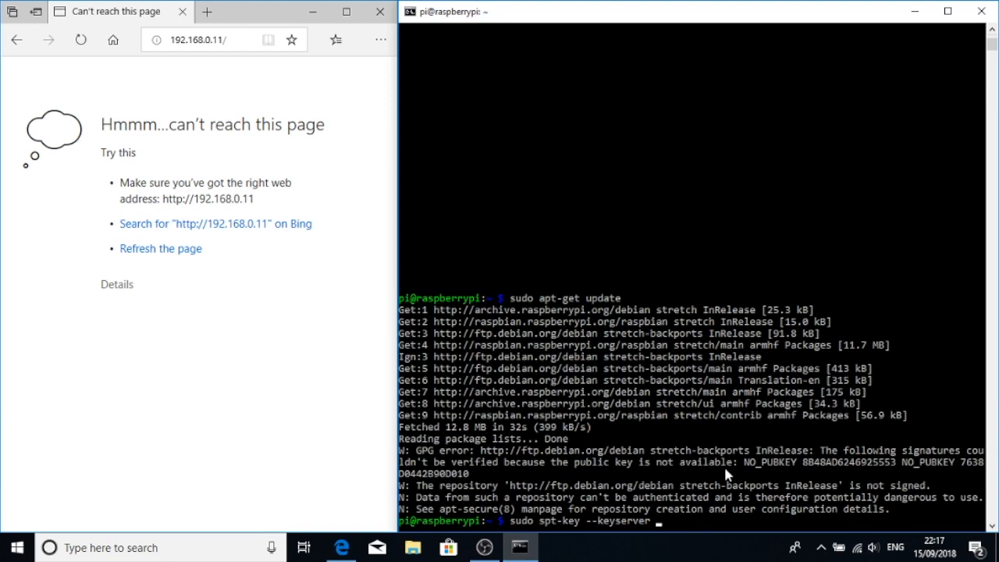
{"action": "type", "text": "keyserver.ubuntu.com"}
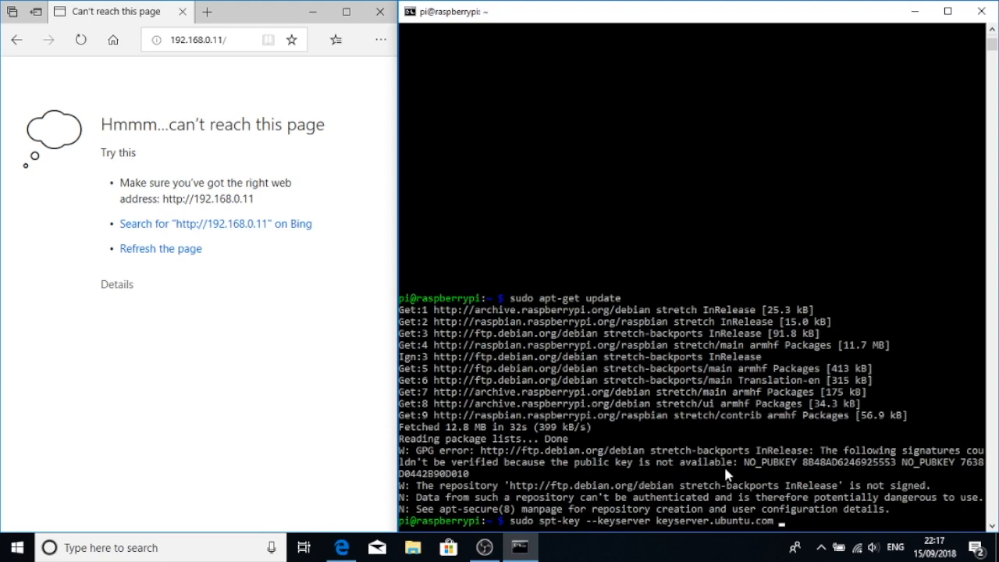
{"action": "type", "text": "--recv-"}
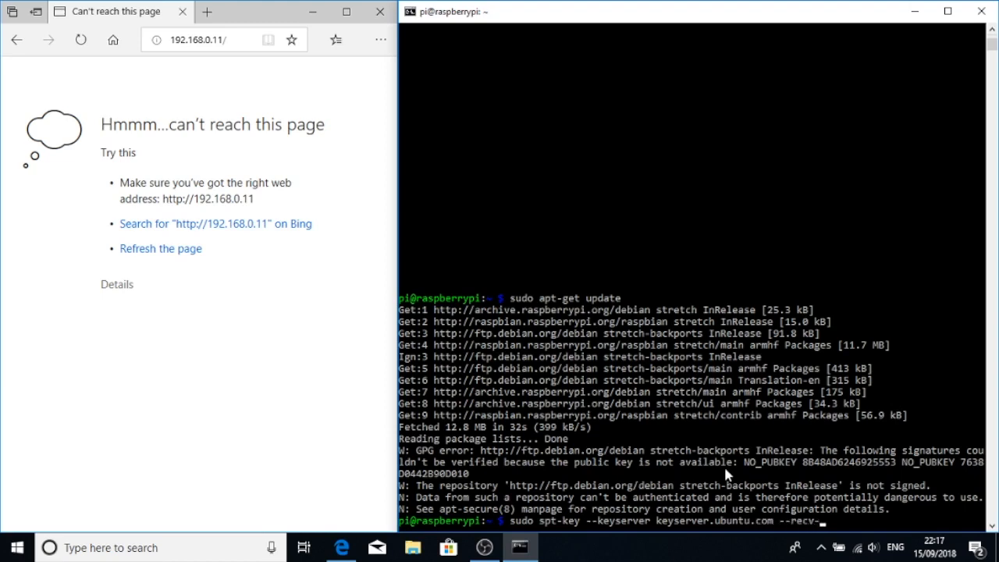
{"action": "type", "text": "keys"}
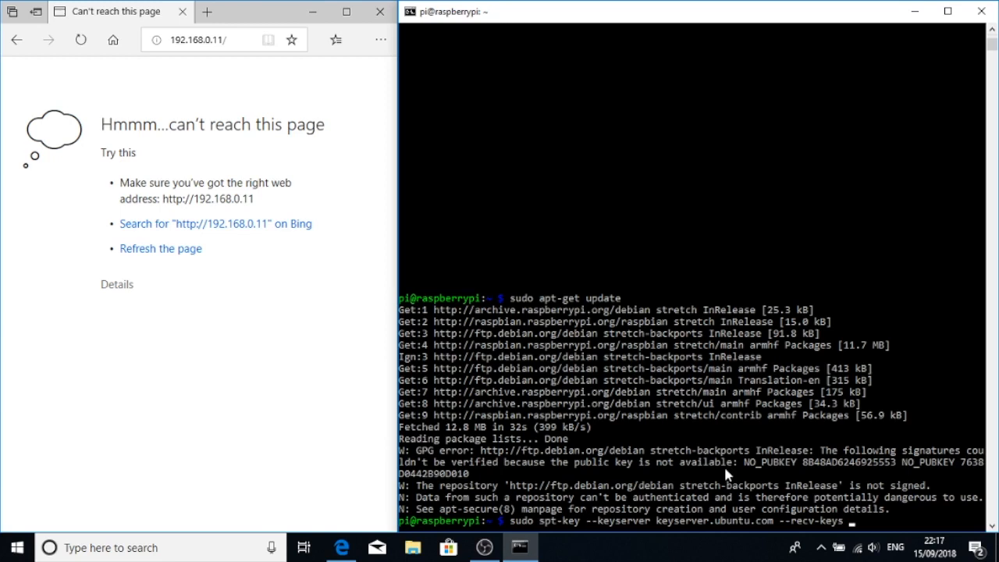
{"action": "mouse_move", "coordinate": [808, 471]}
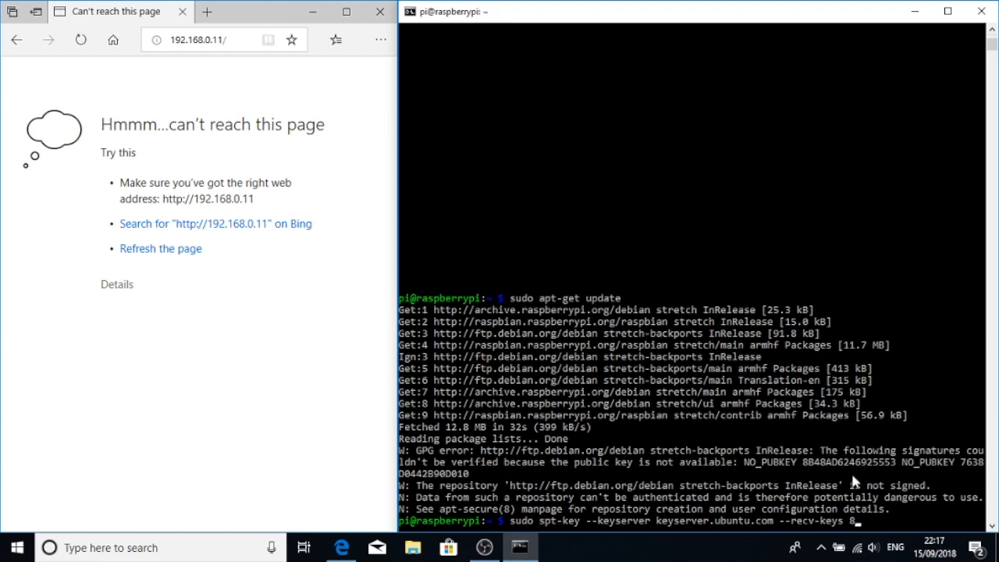
{"action": "type", "text": "8b48"}
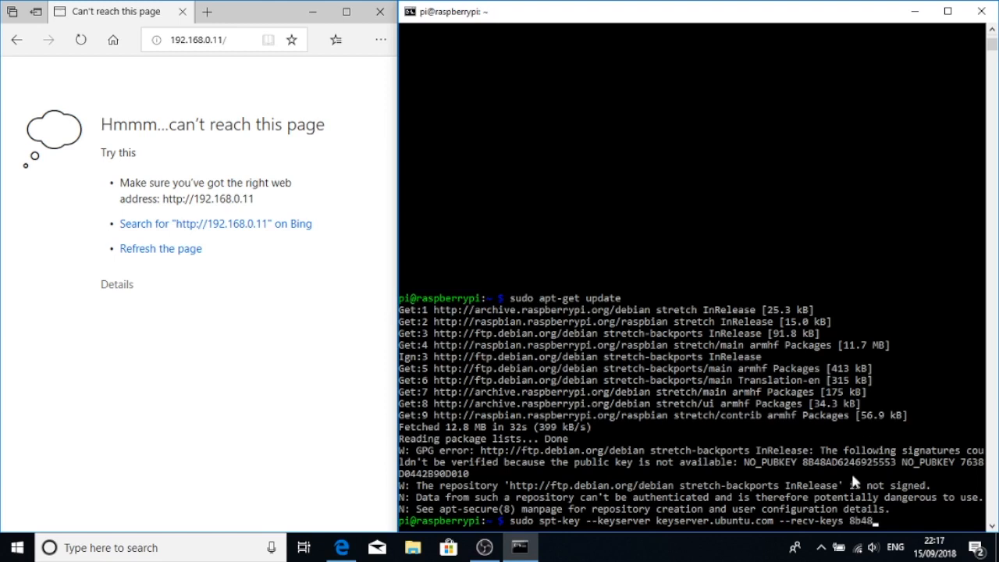
{"action": "type", "text": "AD"}
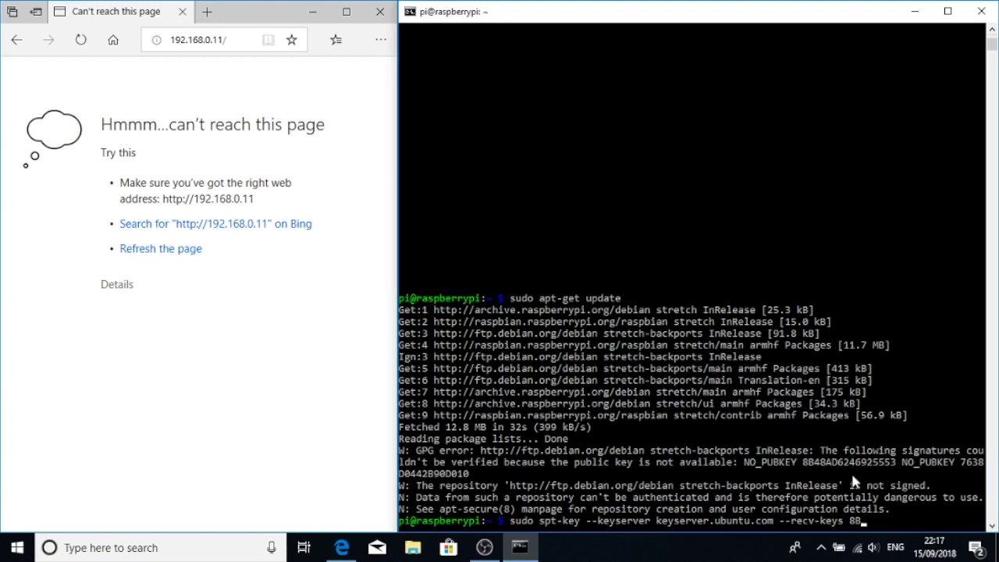
{"action": "type", "text": "$*A"}
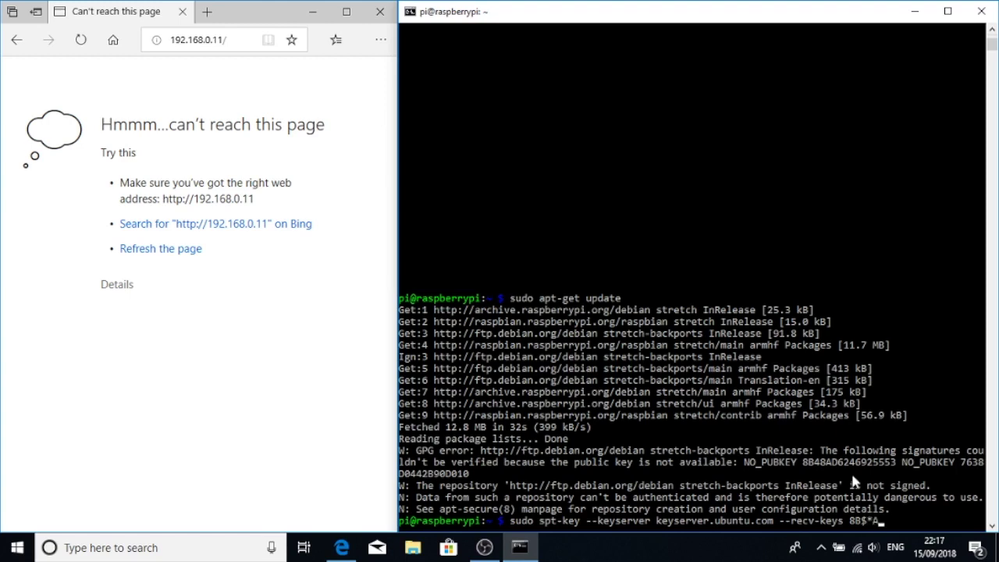
{"action": "type", "text": "D"}
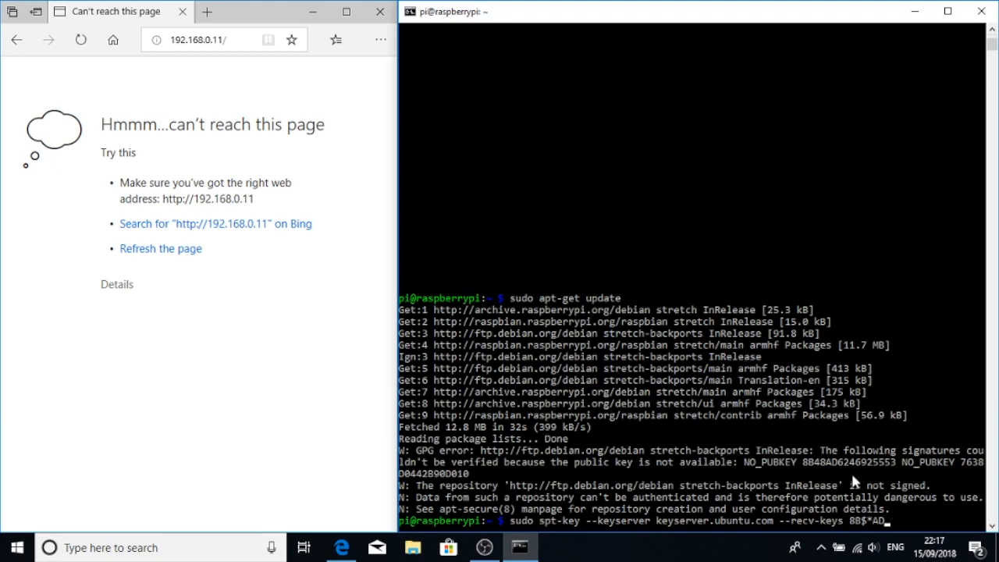
{"action": "type", "text": "6246925553"}
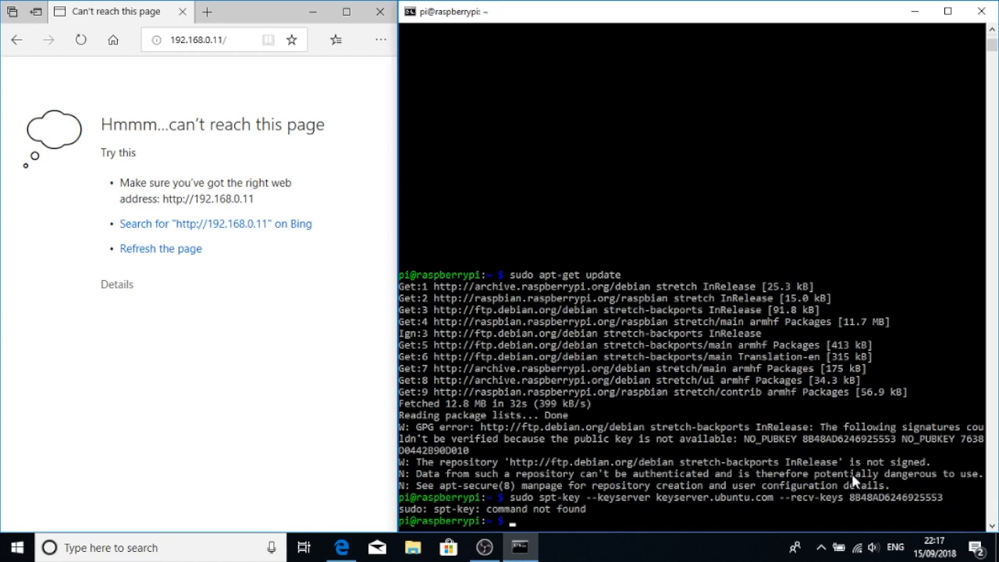
{"action": "type", "text": "sudo spt-key --keyserver keyserver.ubuntu.com --recv-keys 8848AD6246925553"}
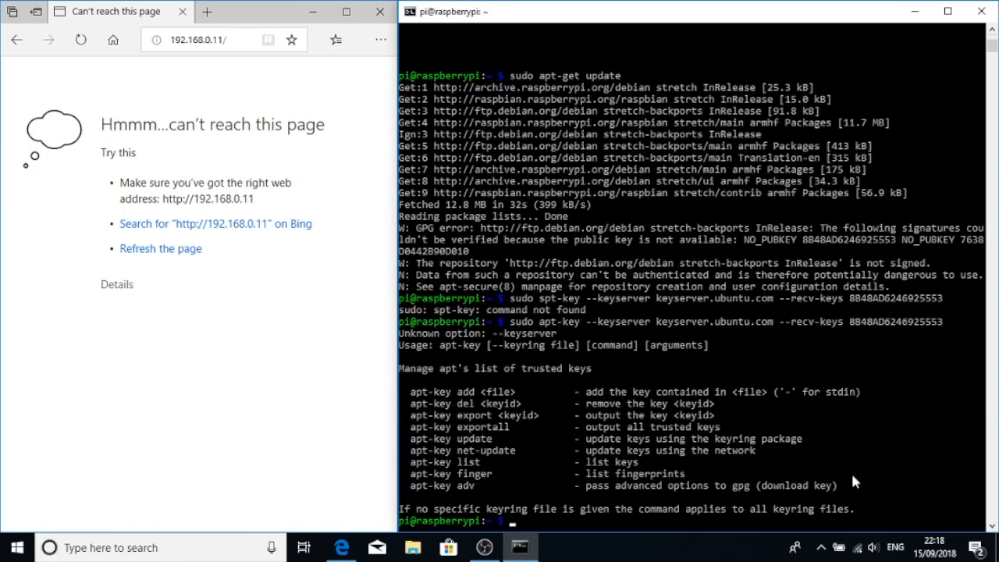
{"action": "type", "text": "sudo apt-key --keyserver keyserver.ubuntu.com --recv-keys 8848AD6246925553"}
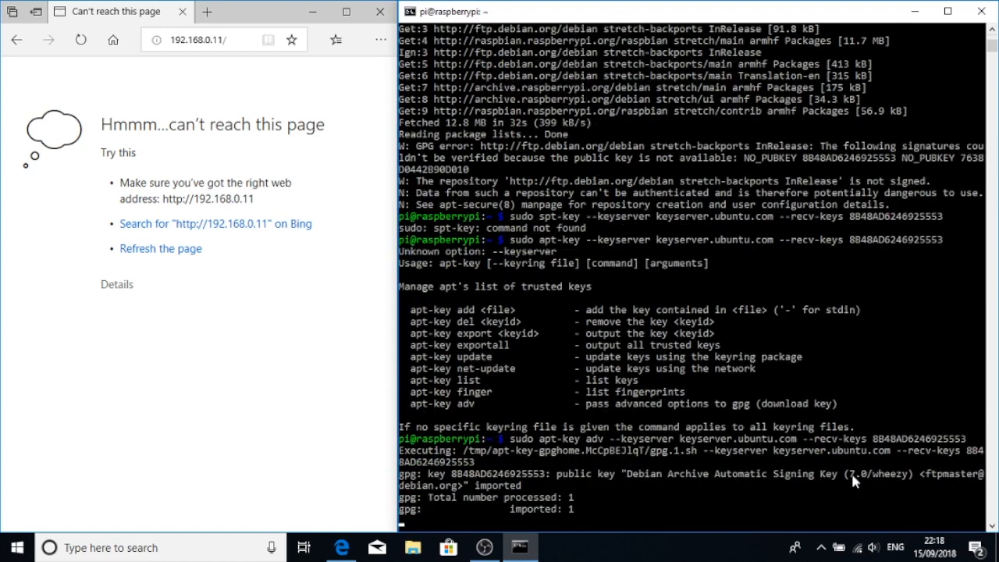
{"action": "type", "text": "sudo spt-key --keyserver keyserver.ubuntu.com --recv-keys 8B48AD6246925553"}
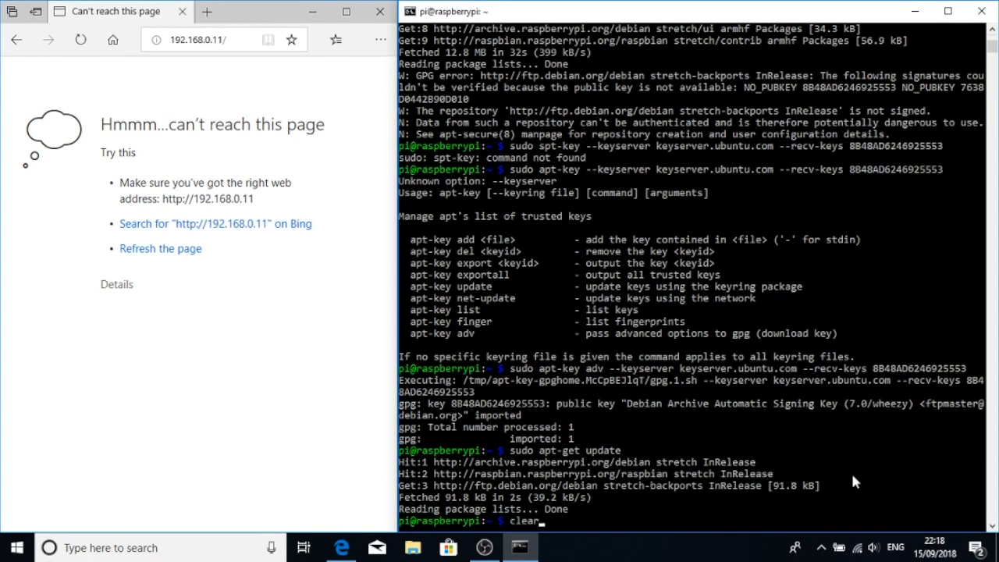
{"action": "key", "text": "Return"}
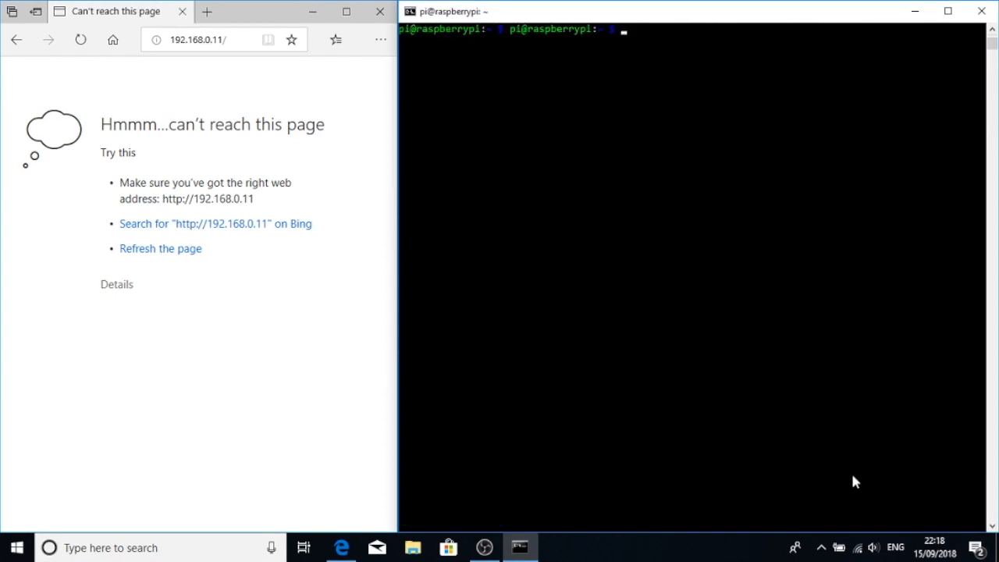
Step: Run 'sudo apt-get install -t stretch-backports cacti' to start the Cacti install
{"action": "left_click", "coordinate": [947, 11]}
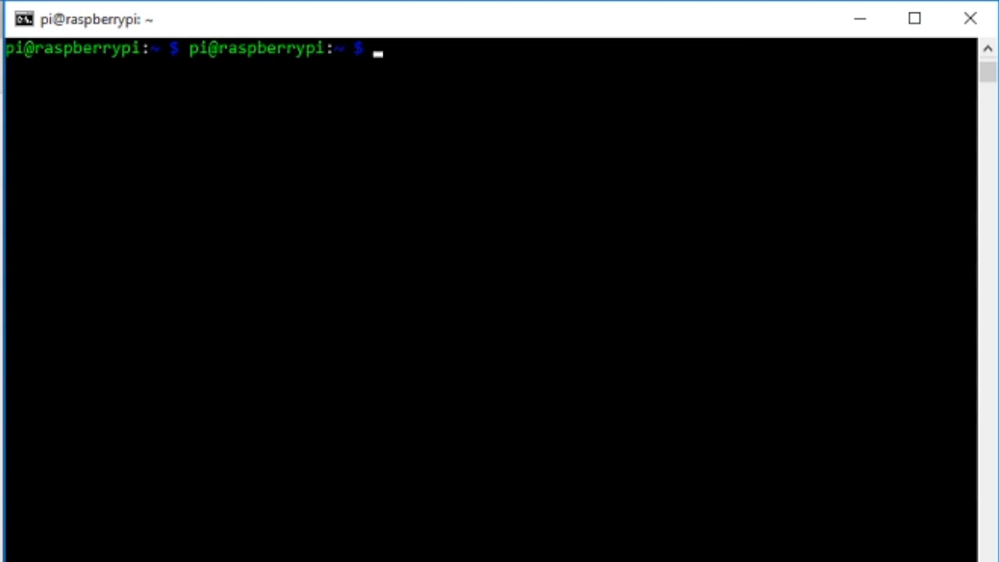
{"action": "type", "text": "sud"}
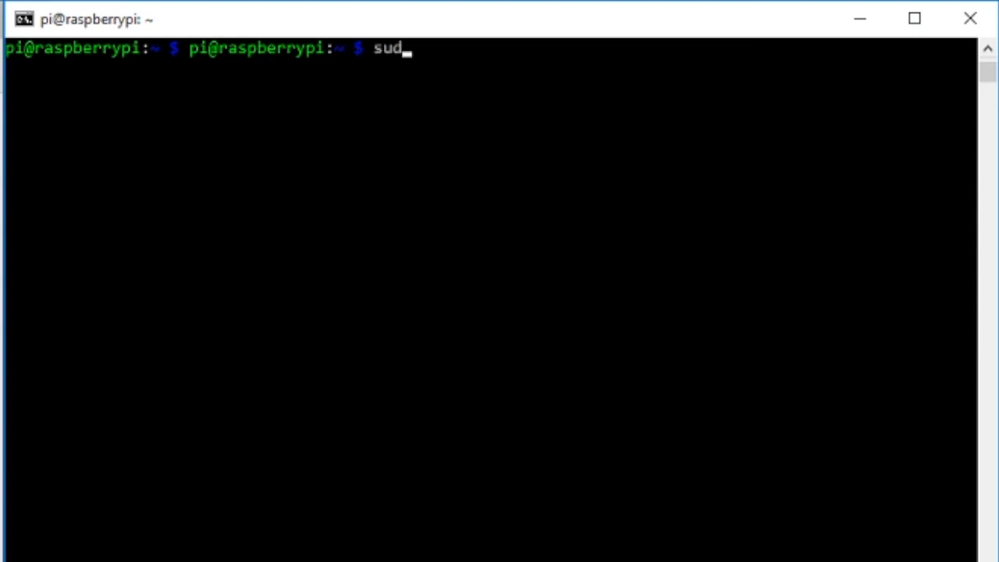
{"action": "type", "text": "o apt-get i"}
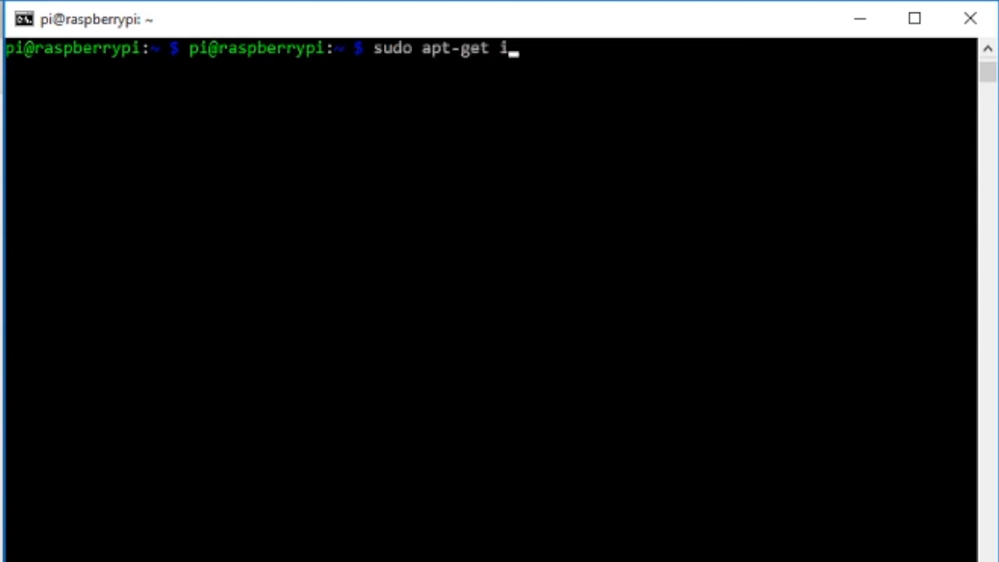
{"action": "type", "text": "nstall"}
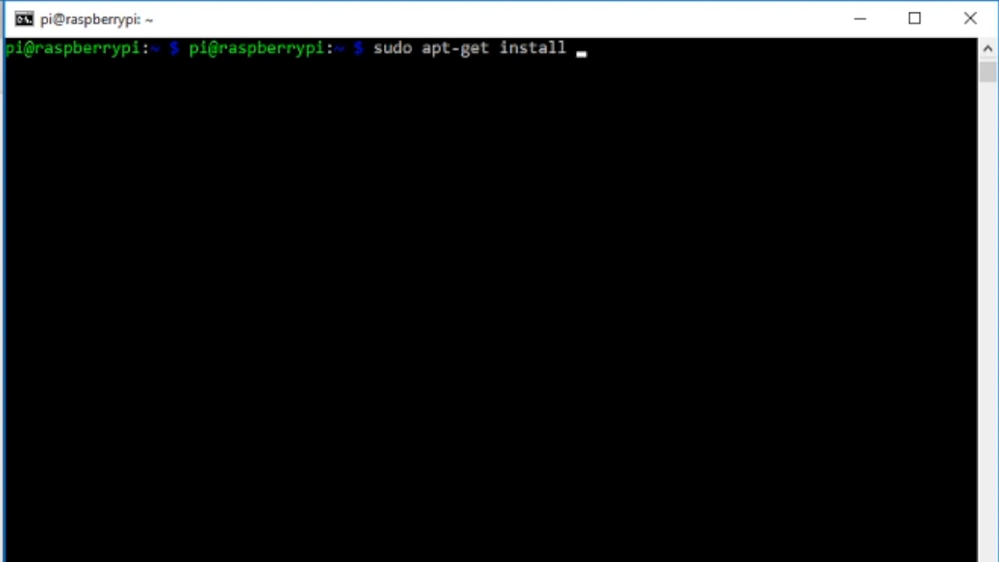
{"action": "type", "text": "-t"}
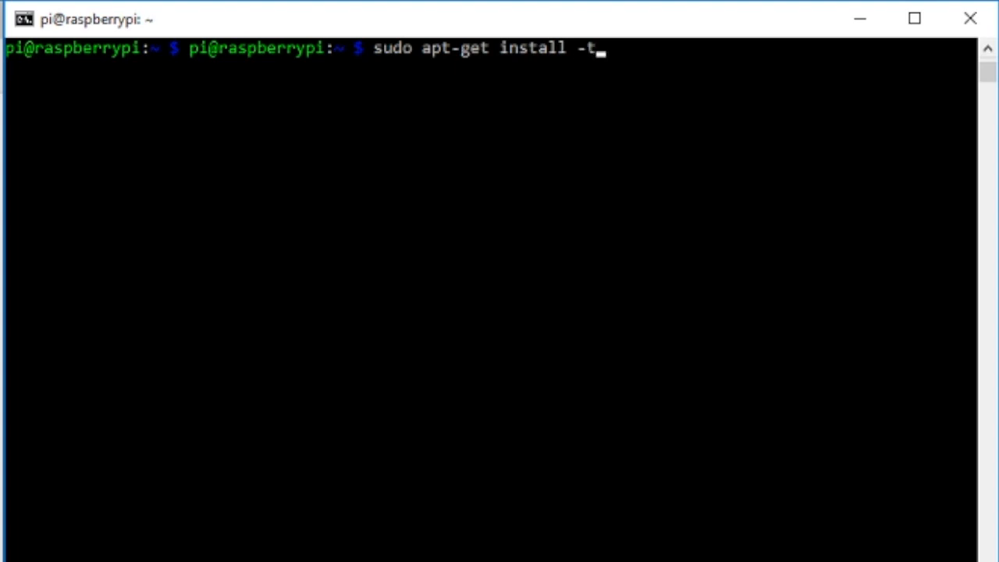
{"action": "type", "text": "stre"}
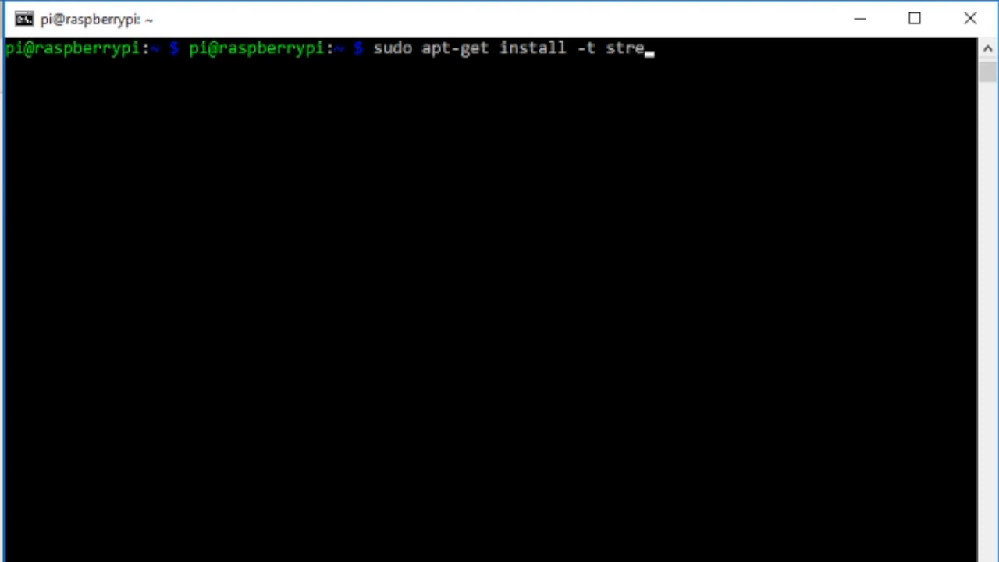
{"action": "type", "text": "tc"}
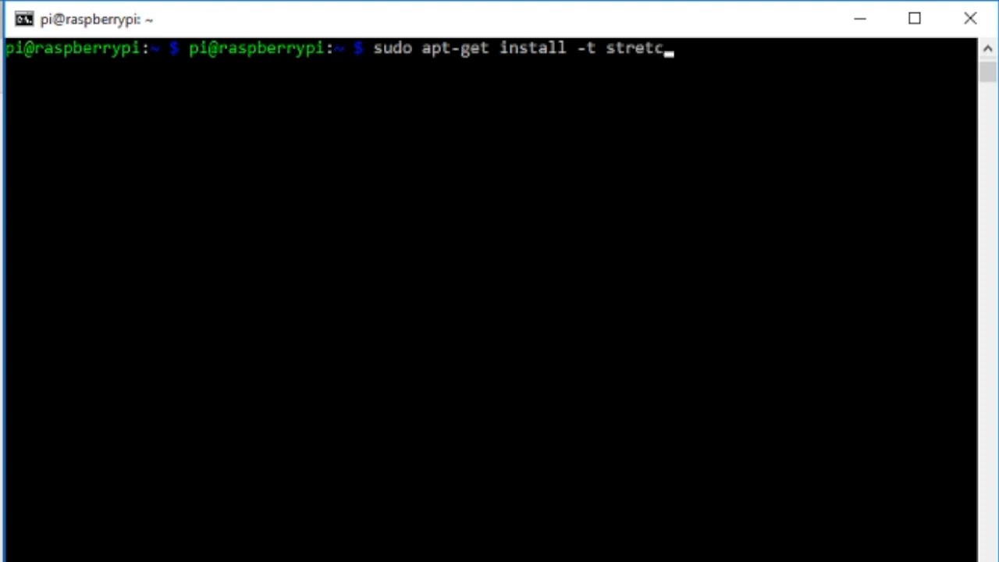
{"action": "type", "text": "h-"}
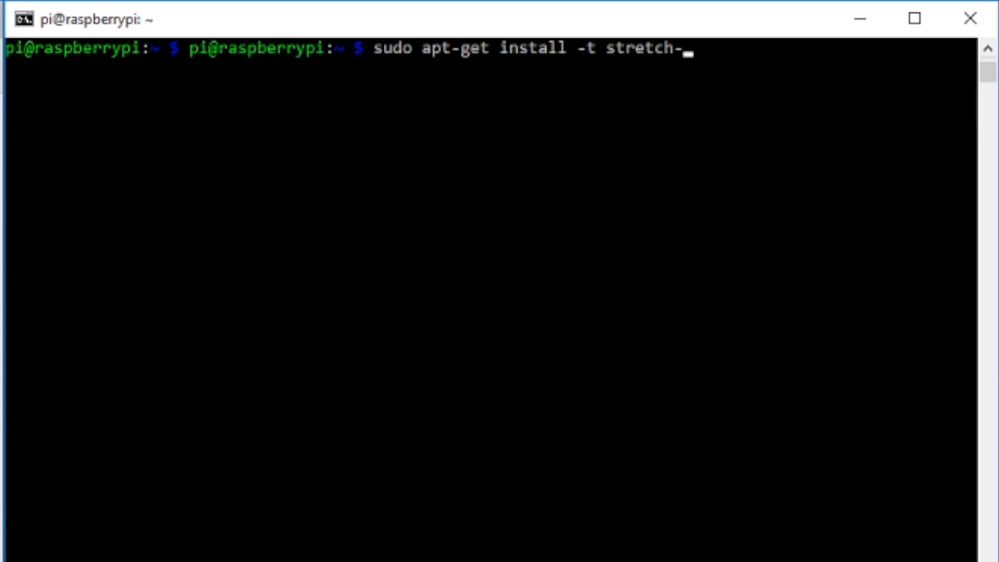
{"action": "type", "text": "backports"}
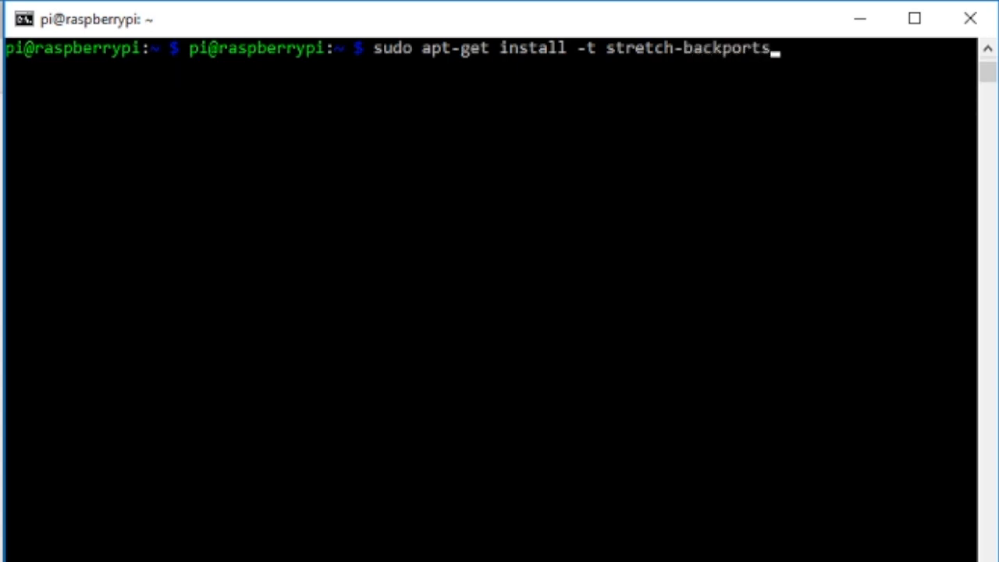
{"action": "type", "text": "cac"}
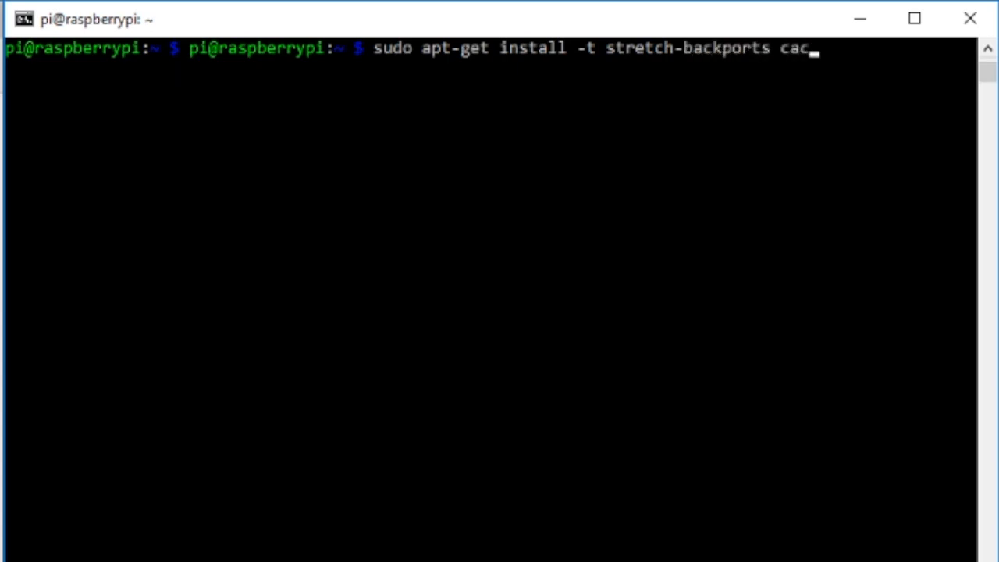
{"action": "key", "text": "Return"}
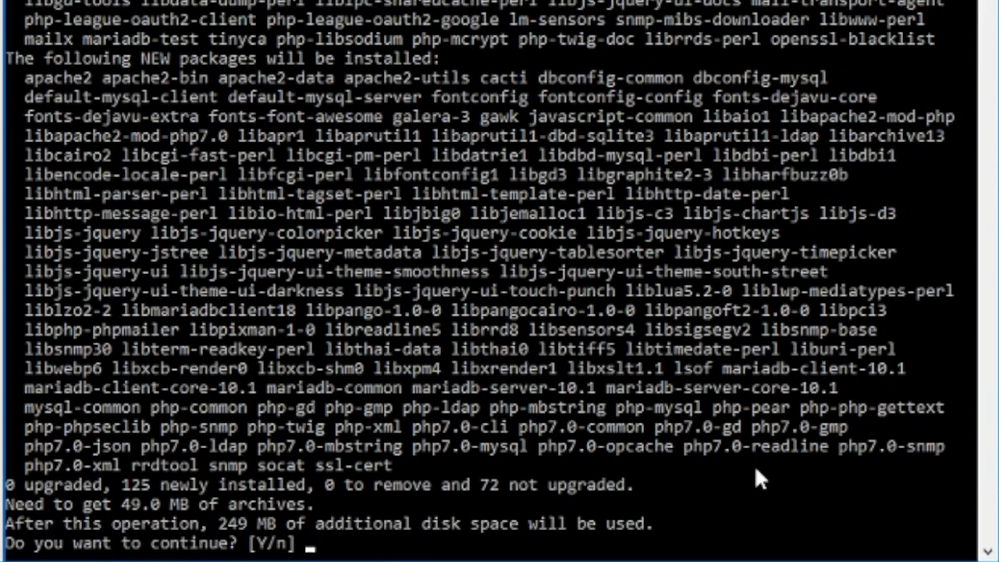
Step: Confirm the 125-package install with y and choose apache2 as Cacti's web server
{"action": "type", "text": "y"}
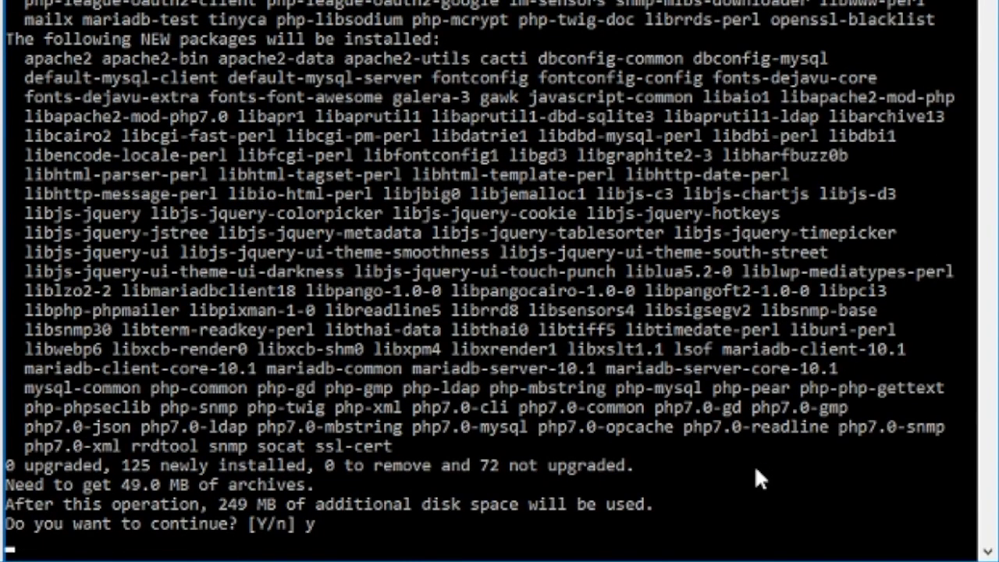
{"action": "key", "text": "Return"}
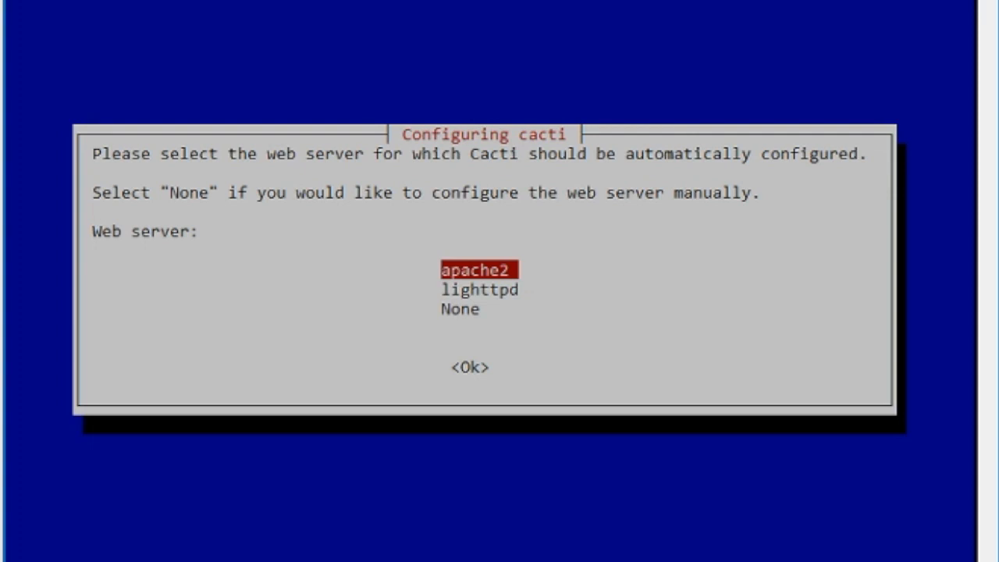
{"action": "left_click", "coordinate": [468, 368]}
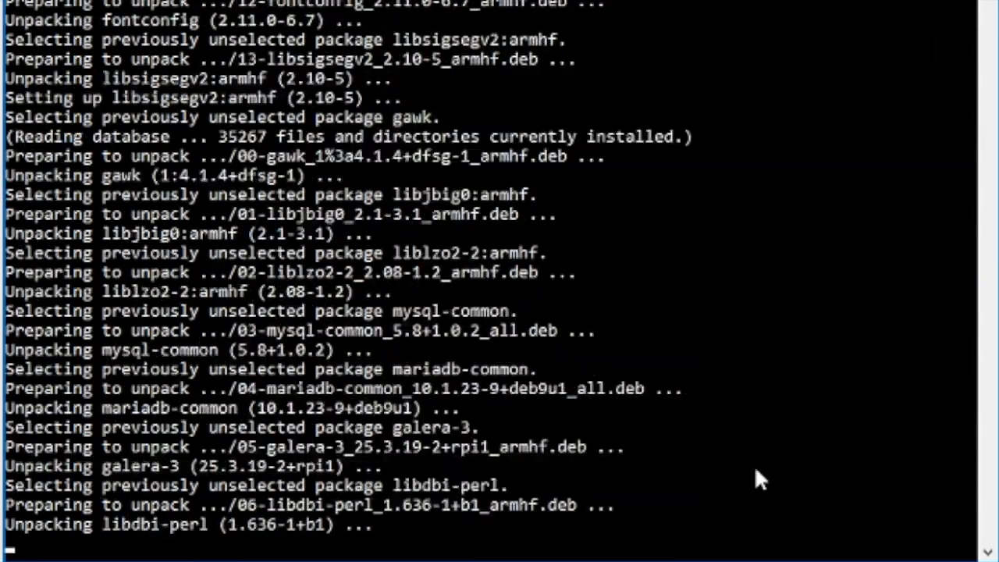
{"action": "scroll", "scroll_direction": "down", "scroll_amount": 3}
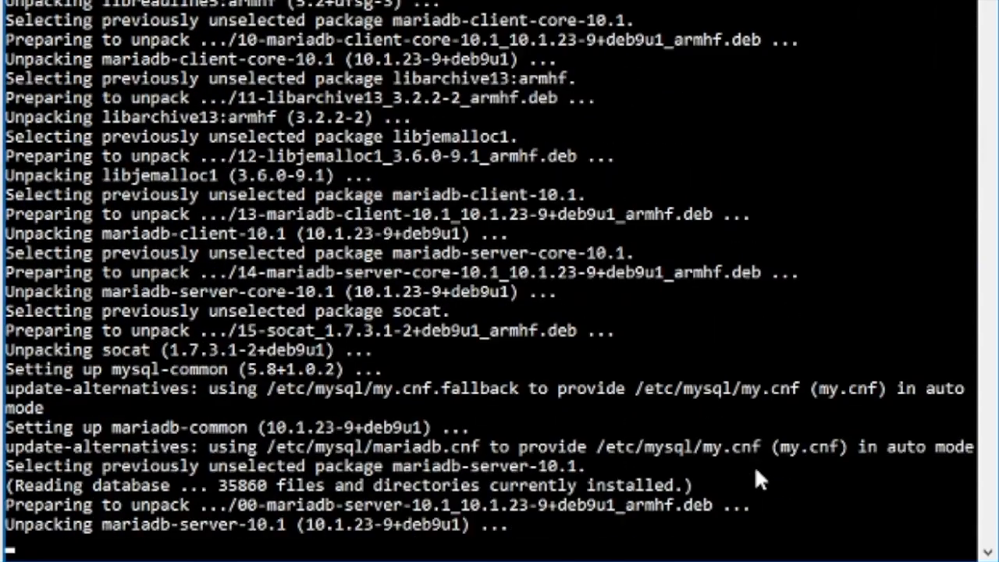
{"action": "scroll", "scroll_direction": "down", "scroll_amount": 3}
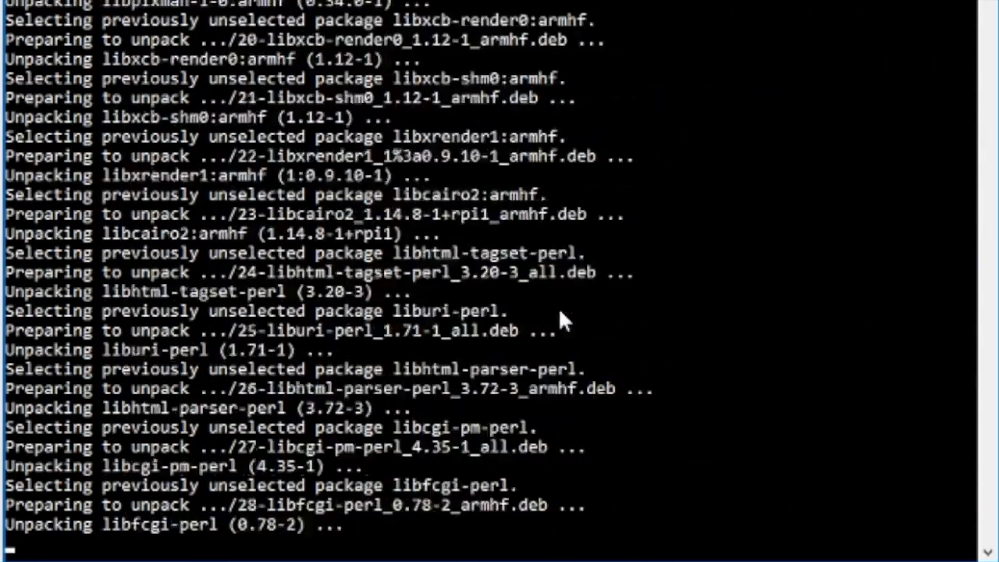
{"action": "scroll", "scroll_direction": "down", "scroll_amount": 3}
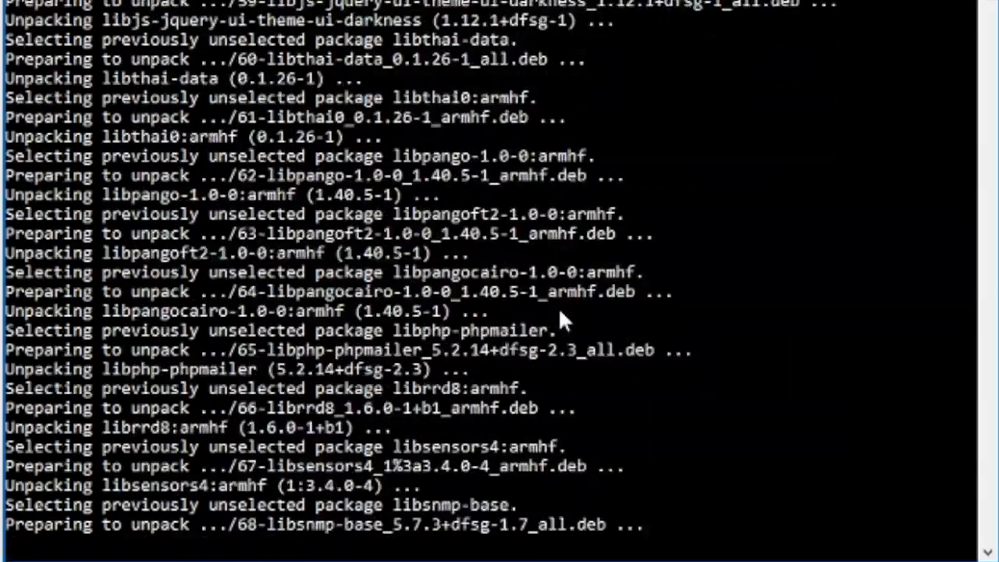
{"action": "scroll", "scroll_direction": "down", "scroll_amount": 3}
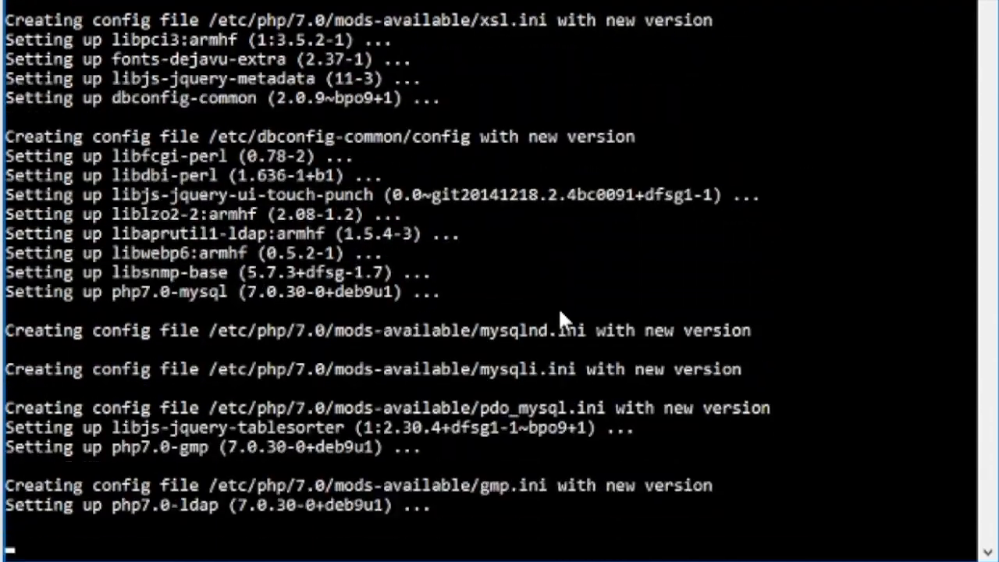
{"action": "scroll", "scroll_direction": "down", "scroll_amount": 3}
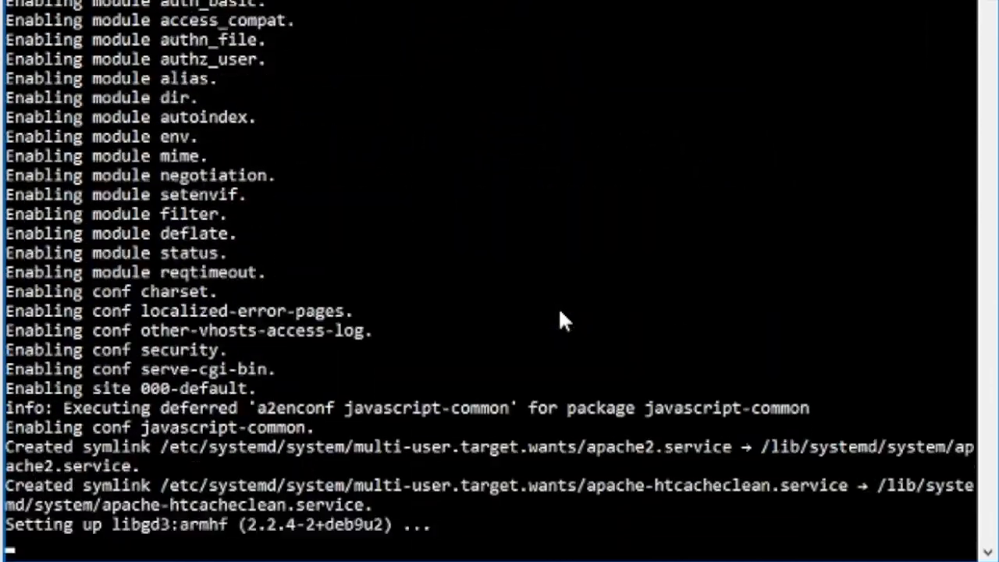
{"action": "scroll", "scroll_direction": "down", "scroll_amount": 3}
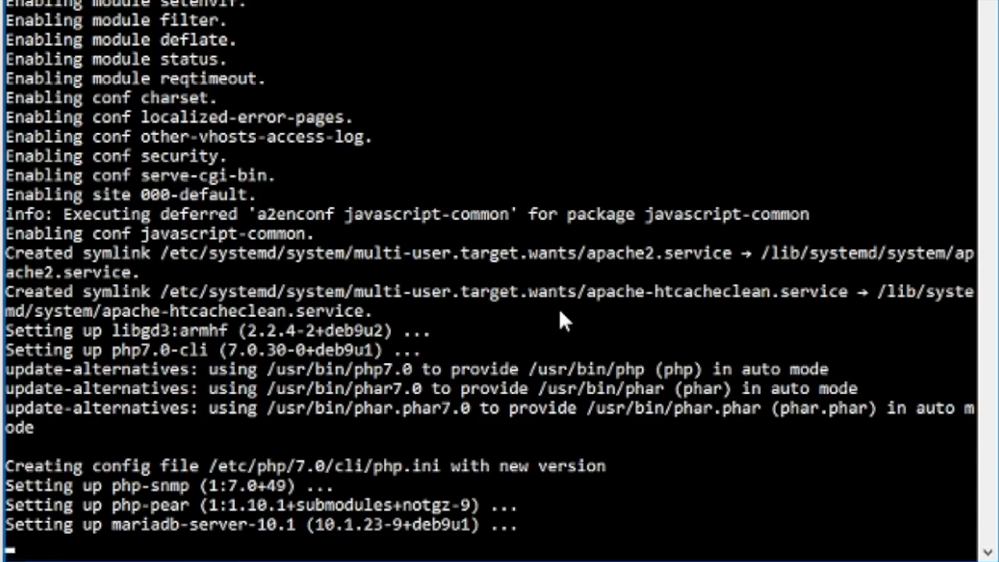
{"action": "scroll", "scroll_direction": "down", "scroll_amount": 3}
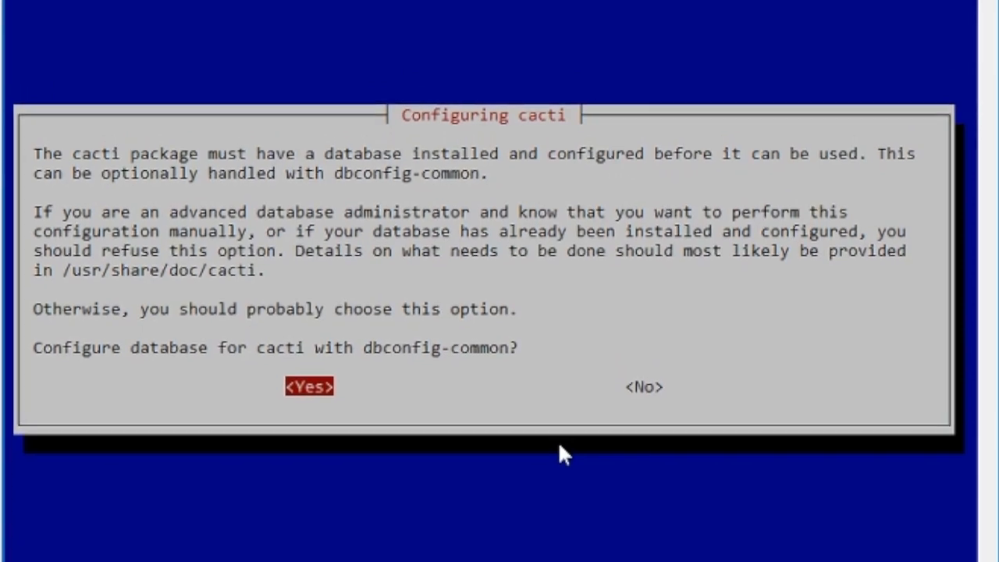
Step: Accept dbconfig-common database setup with Yes and confirm the Cacti database password
{"action": "left_click", "coordinate": [309, 387]}
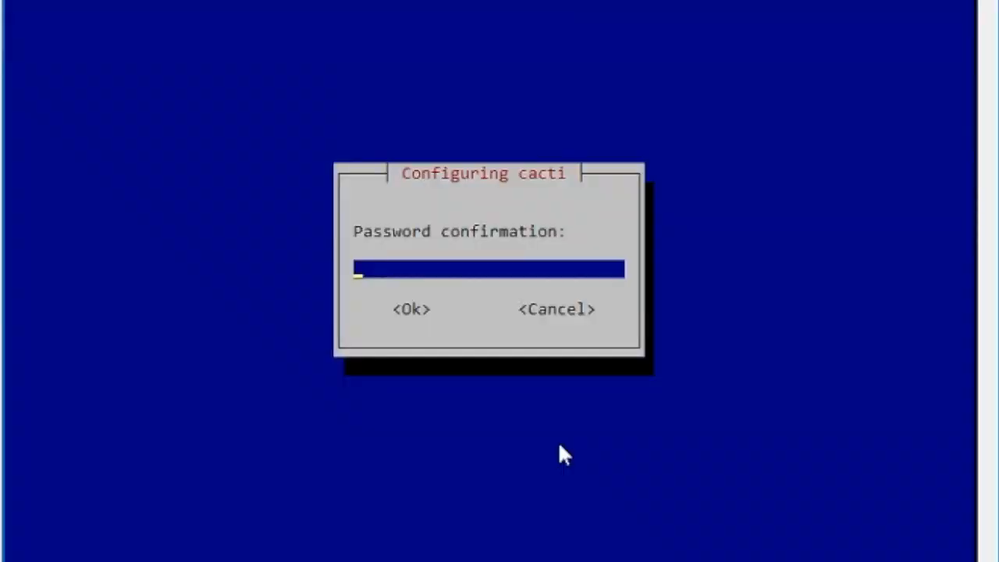
{"action": "left_click", "coordinate": [412, 309]}
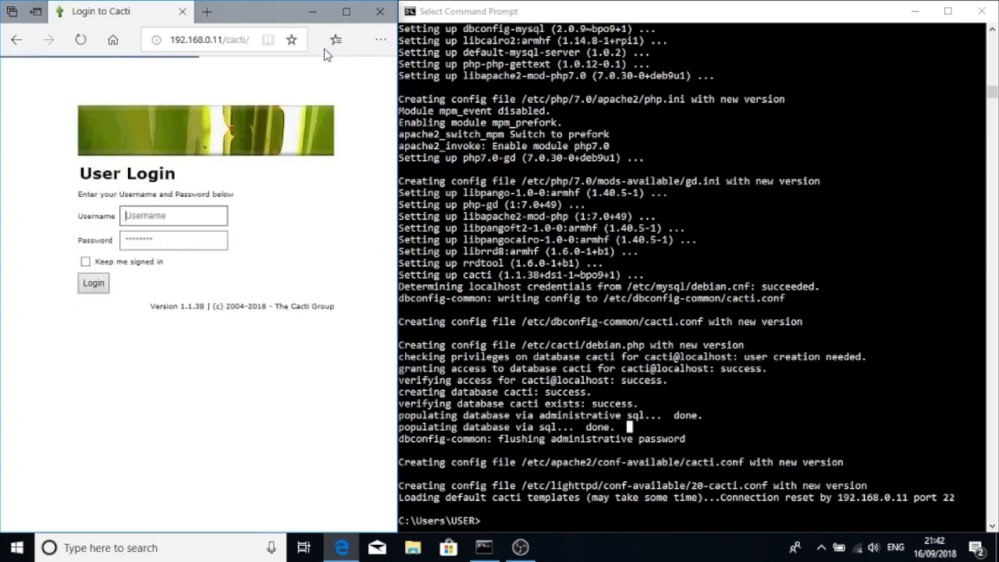
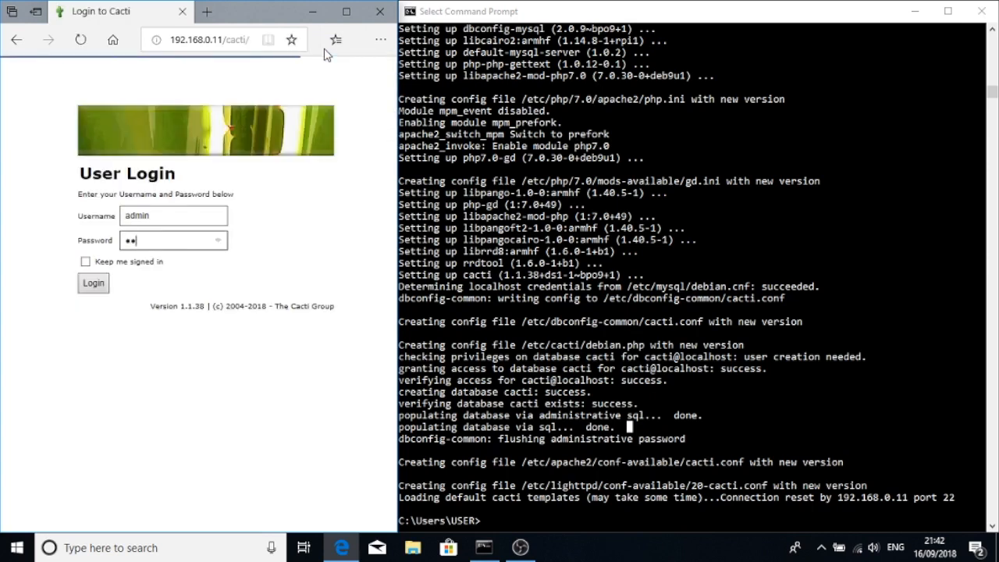
Step: Log into Cacti as admin, reaching the console's getting-started page for version 1.1.38
{"action": "left_click", "coordinate": [94, 282]}
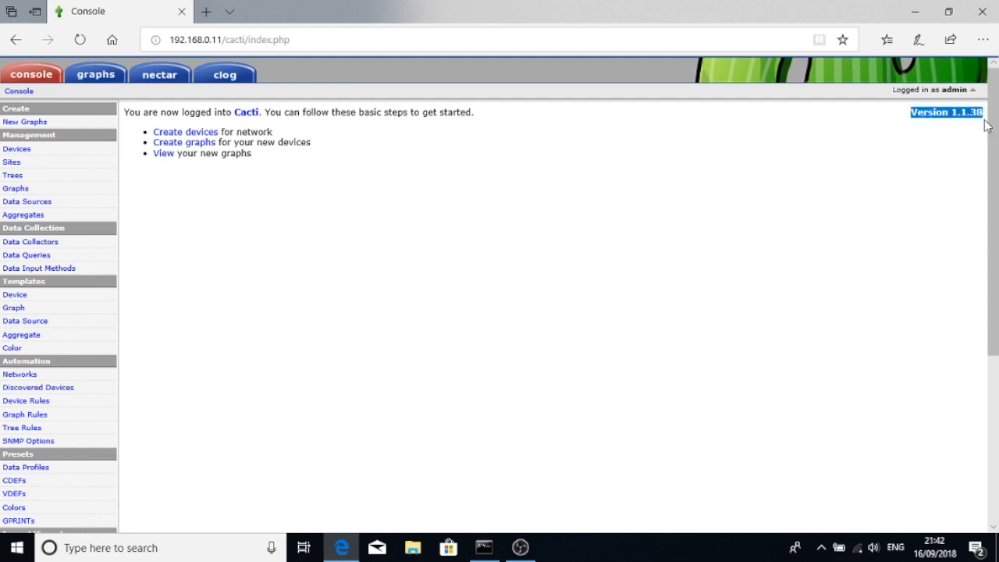
{"action": "mouse_move", "coordinate": [165, 39]}
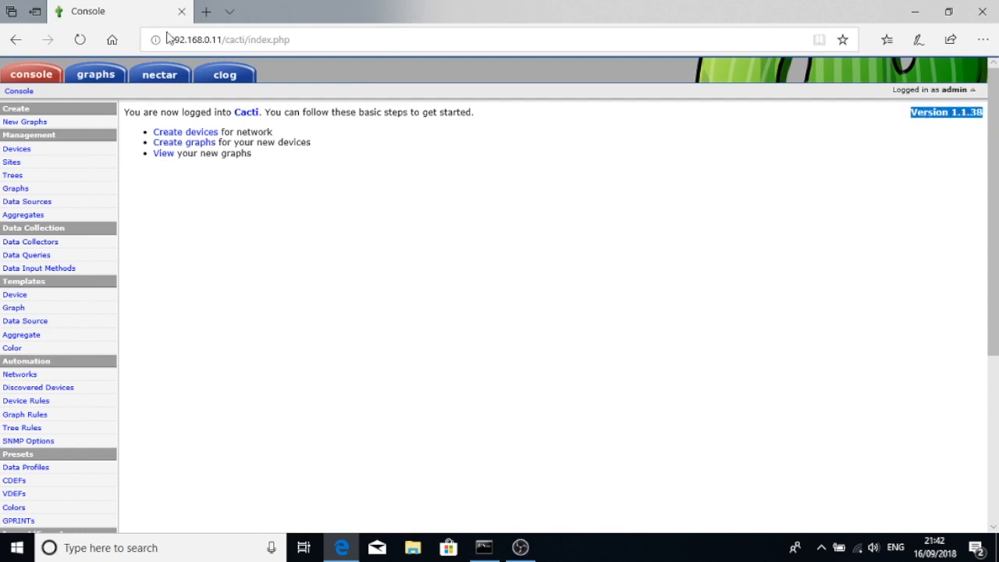
{"action": "scroll", "scroll_direction": "down", "scroll_amount": 3}
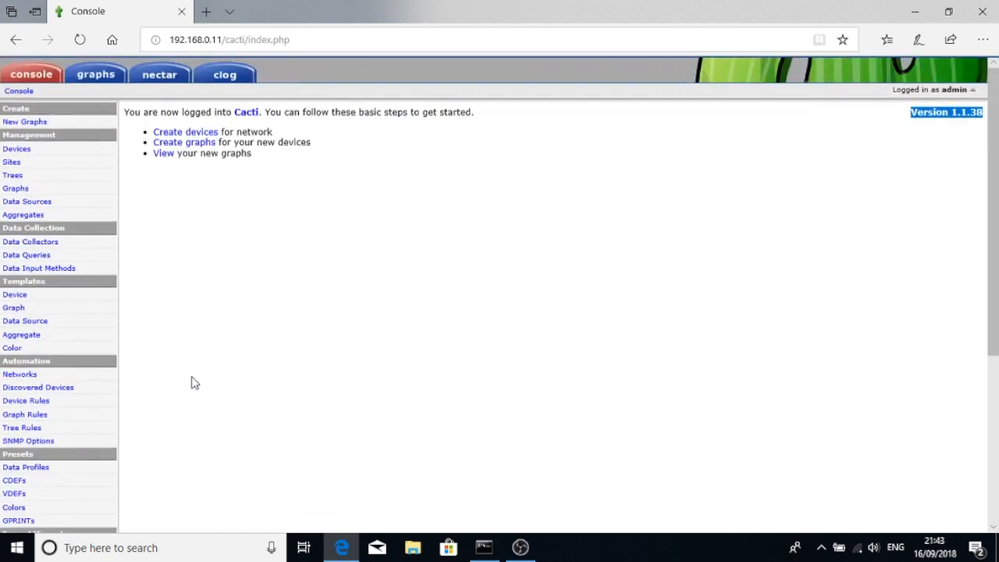
{"action": "mouse_move", "coordinate": [244, 28]}
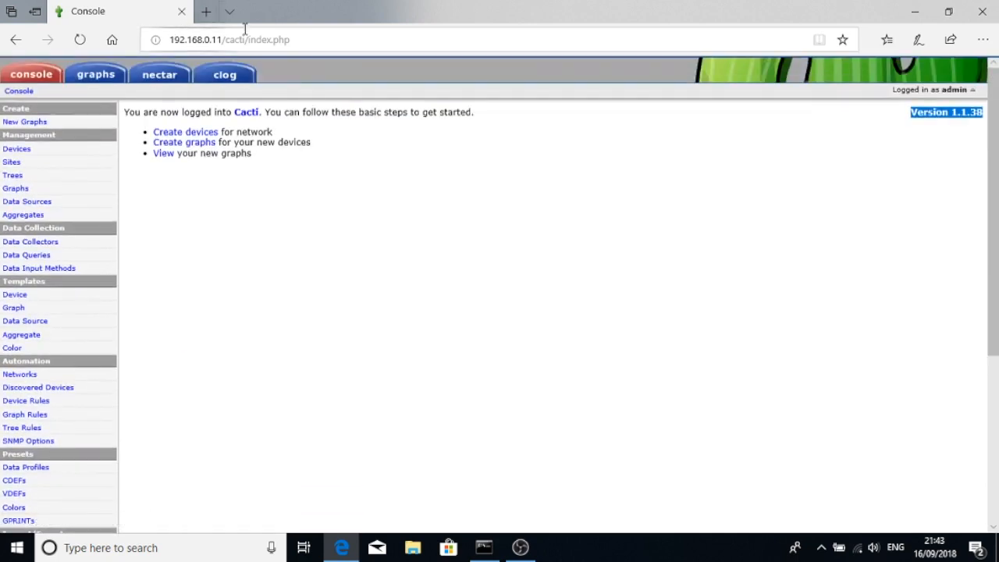